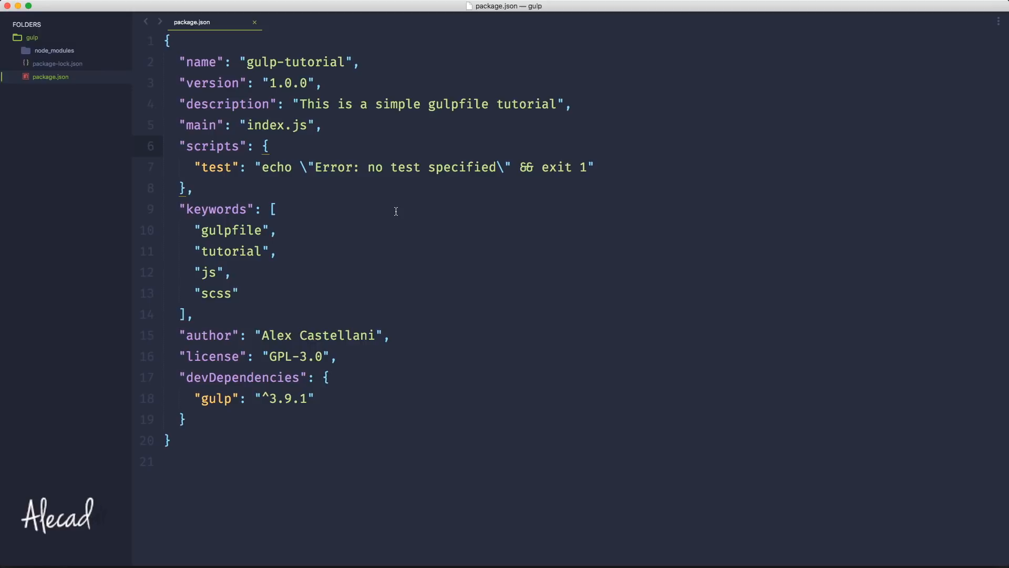
mouse_move(313, 214)
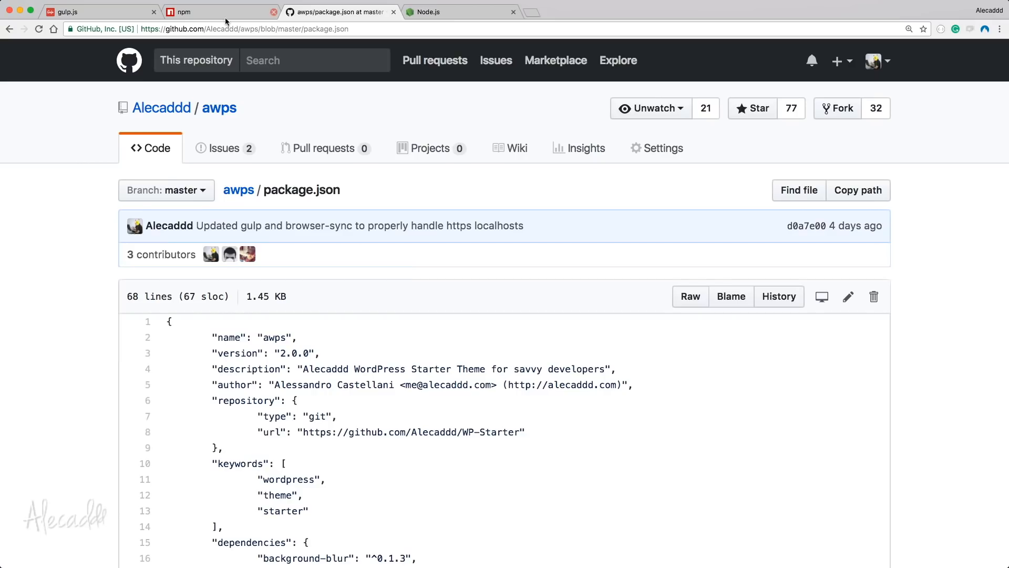
Step: Go to the awps repository root and review its description, topics and file list
click(218, 108)
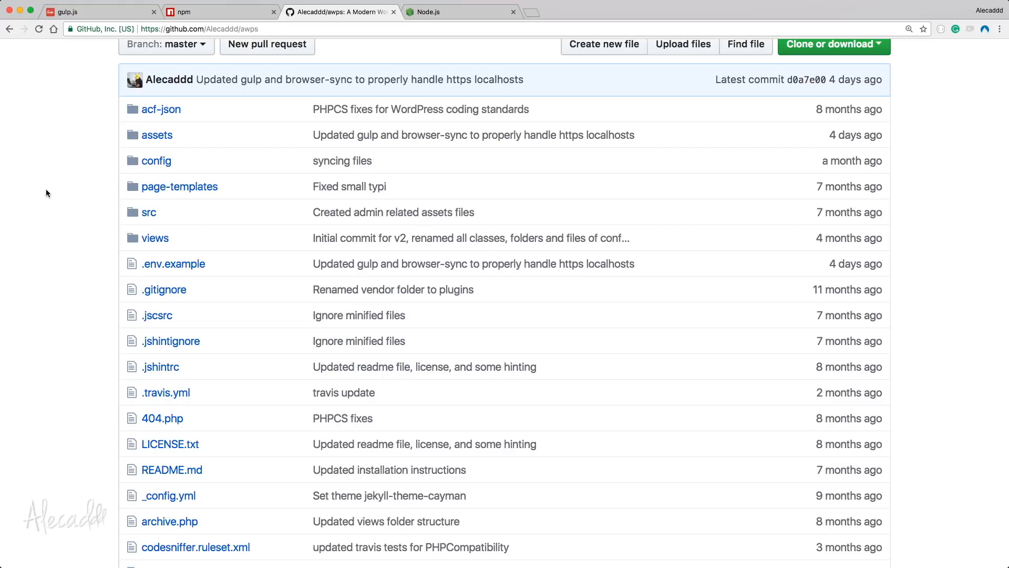
mouse_move(148, 212)
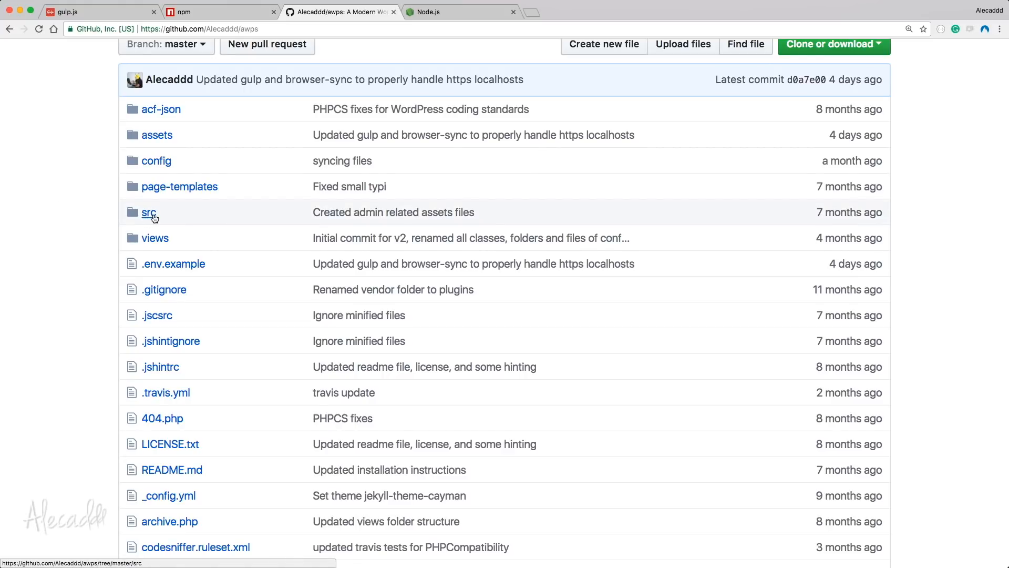
scroll(up, 3)
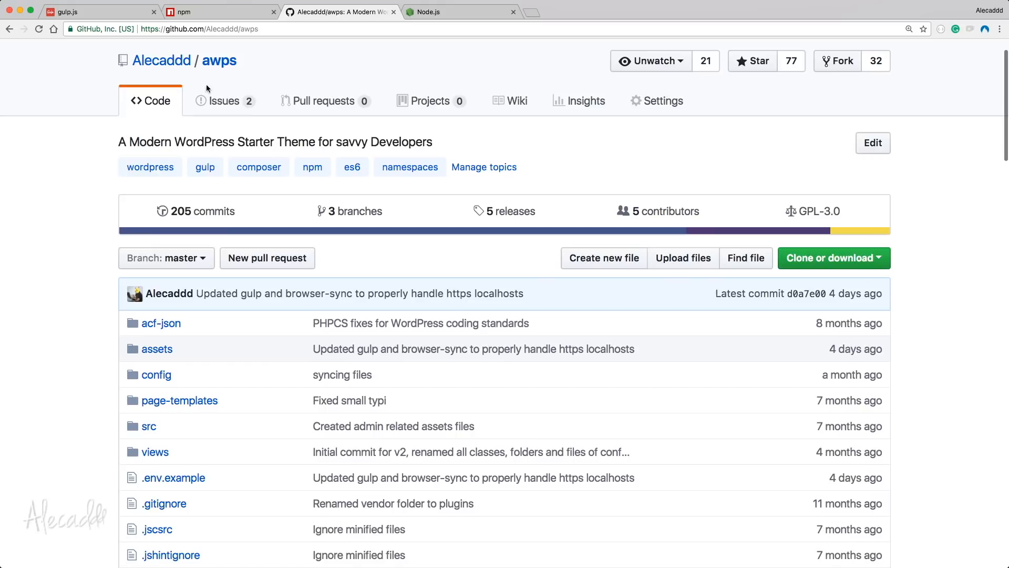
scroll(down, 3)
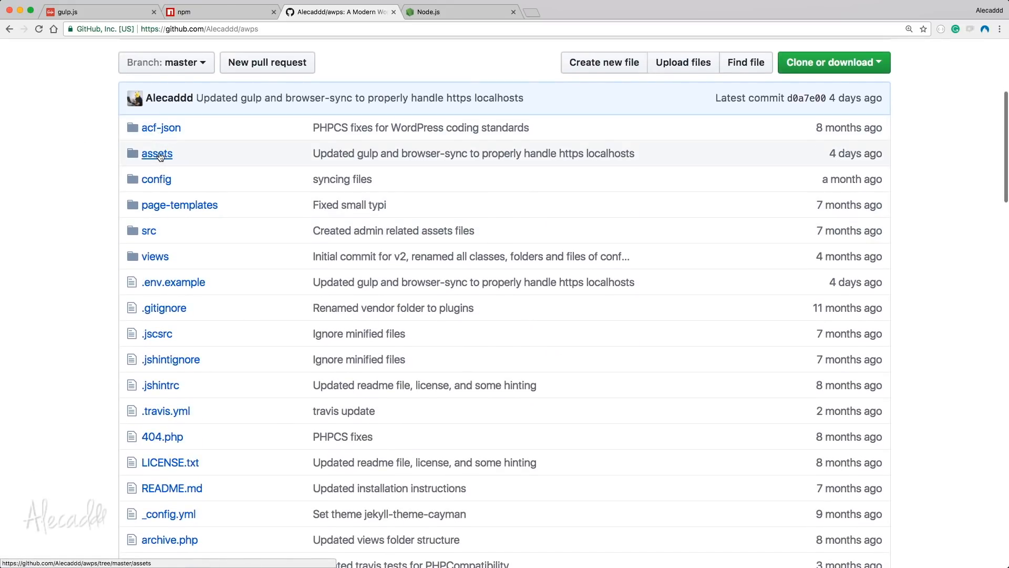
mouse_move(148, 230)
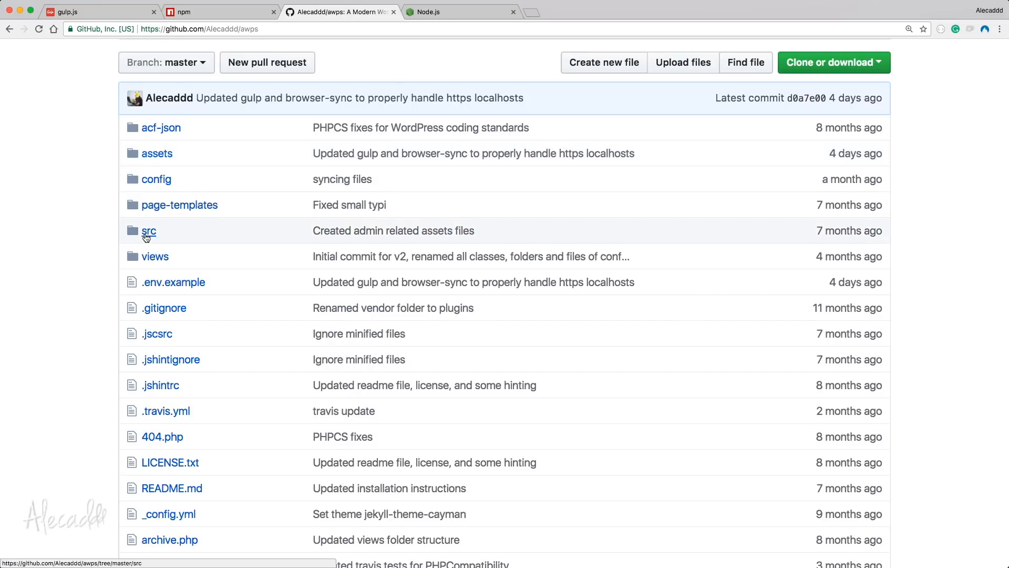
mouse_move(212, 156)
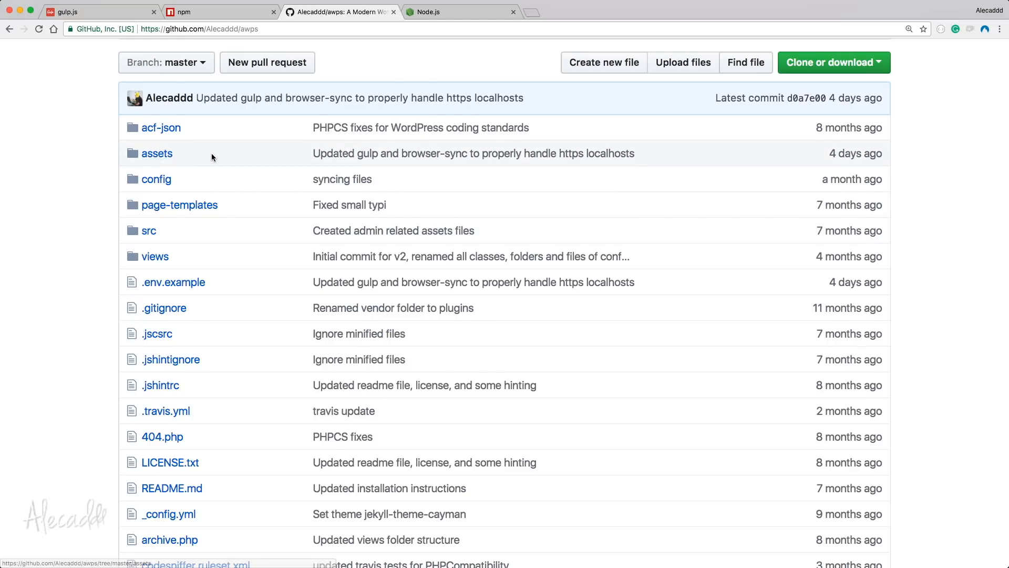
mouse_move(68, 157)
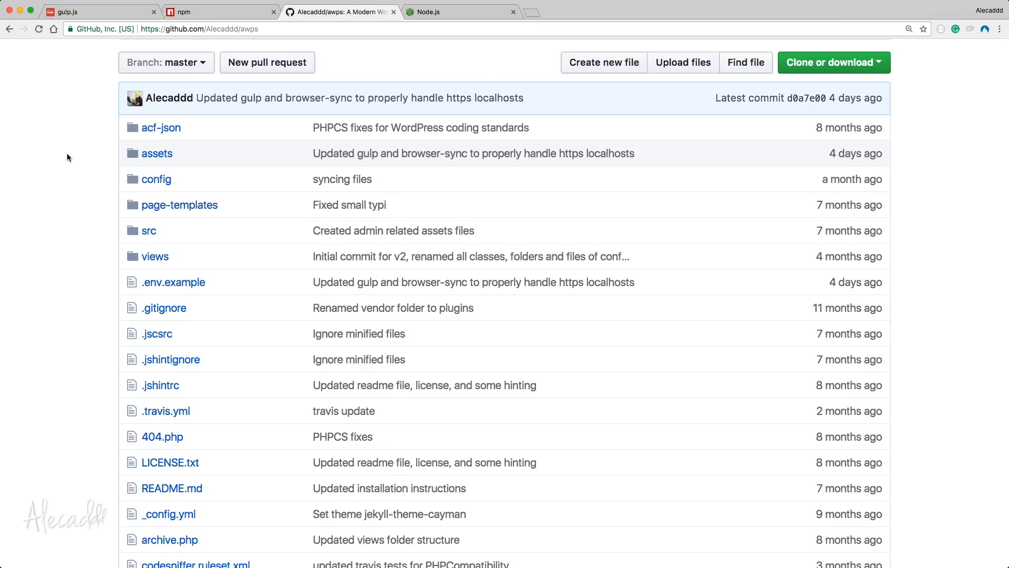
mouse_move(160, 239)
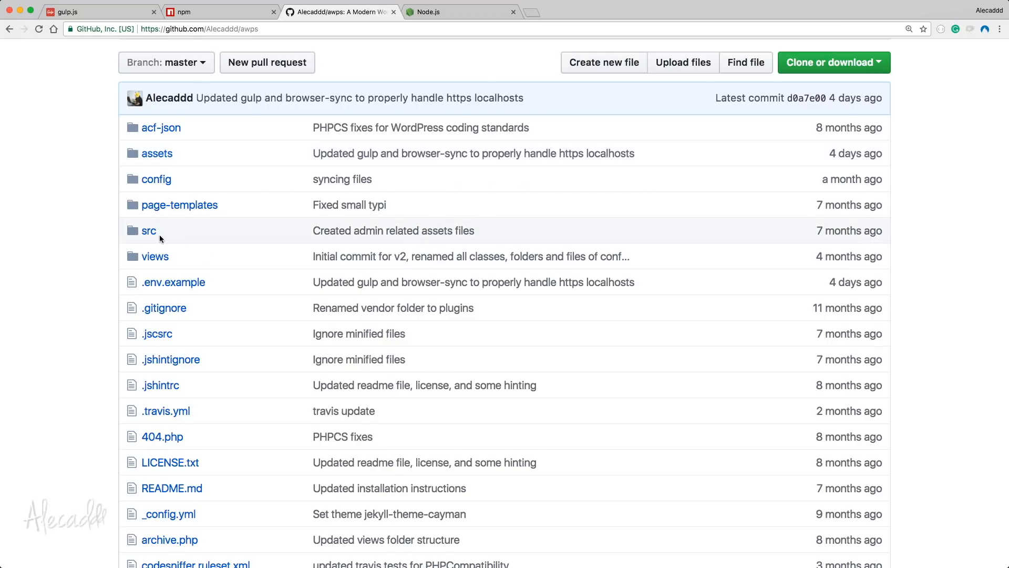
Step: Browse down through src and scripts into the modules folder with app.js and carousel.js
click(149, 230)
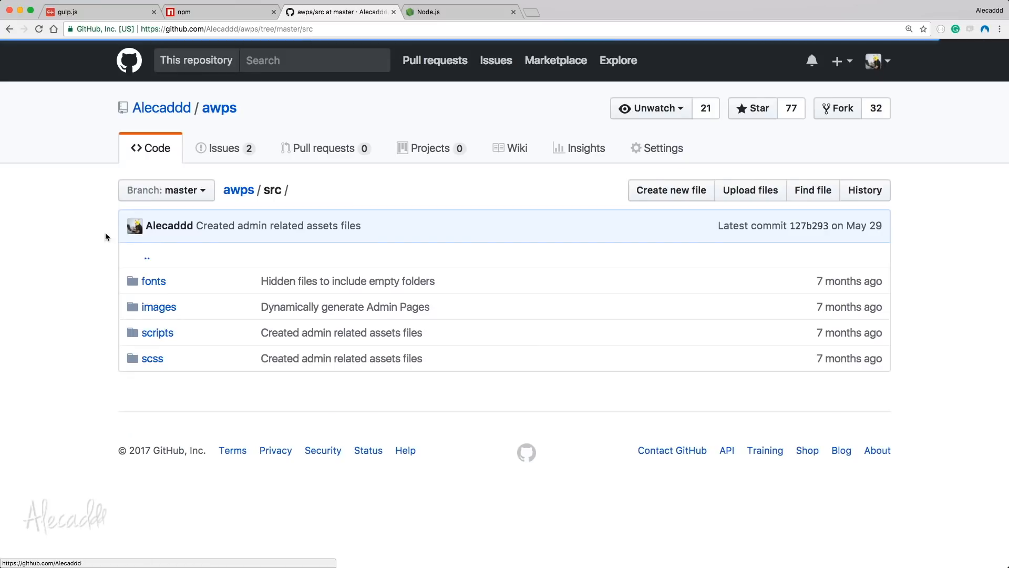
mouse_move(160, 341)
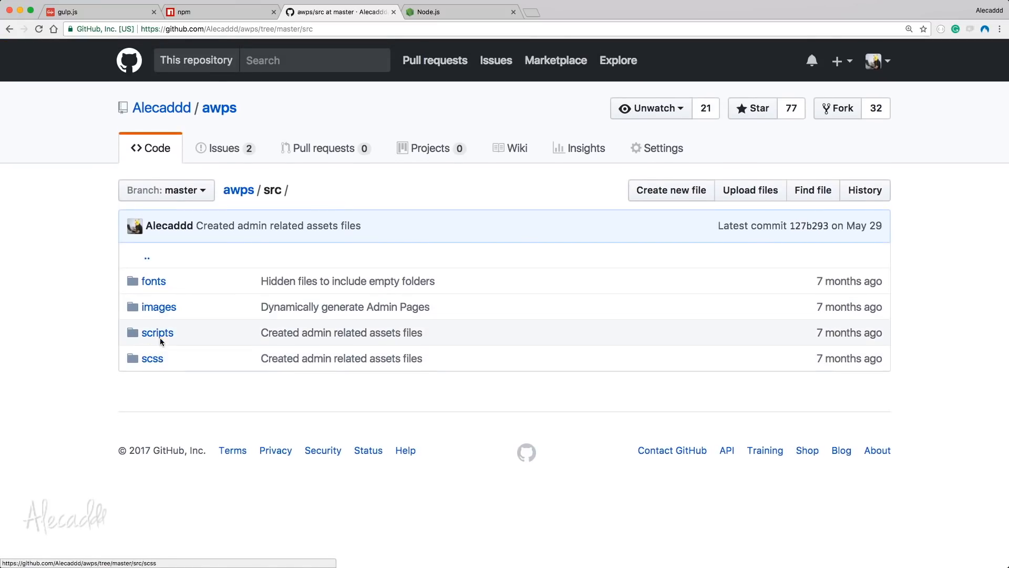
mouse_move(179, 340)
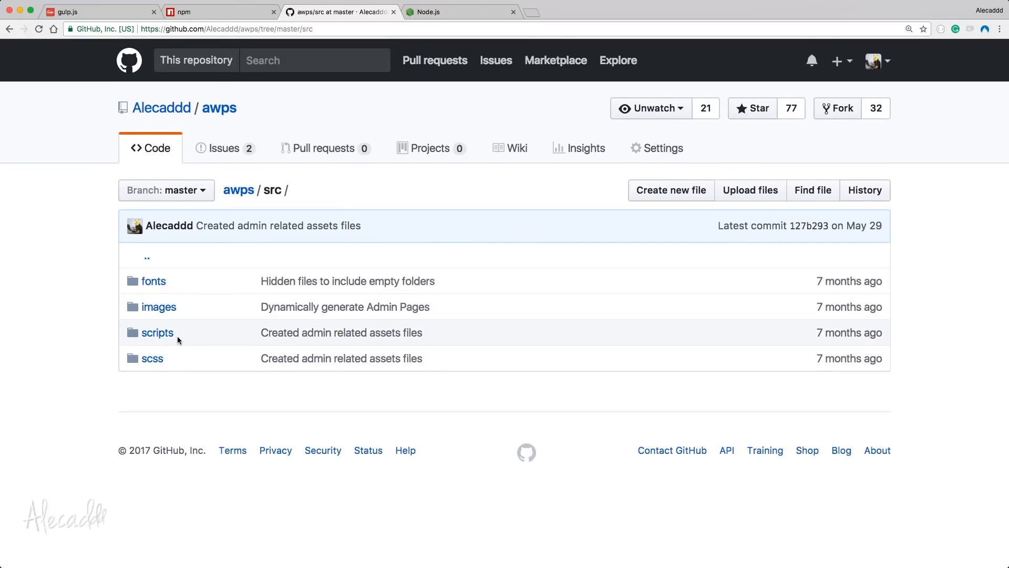
mouse_move(152, 364)
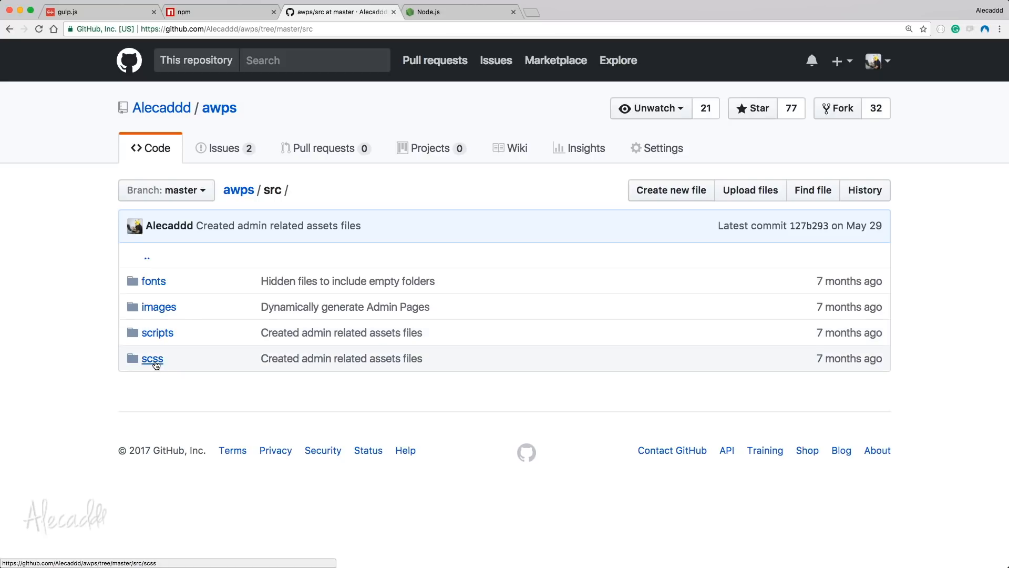
mouse_move(156, 334)
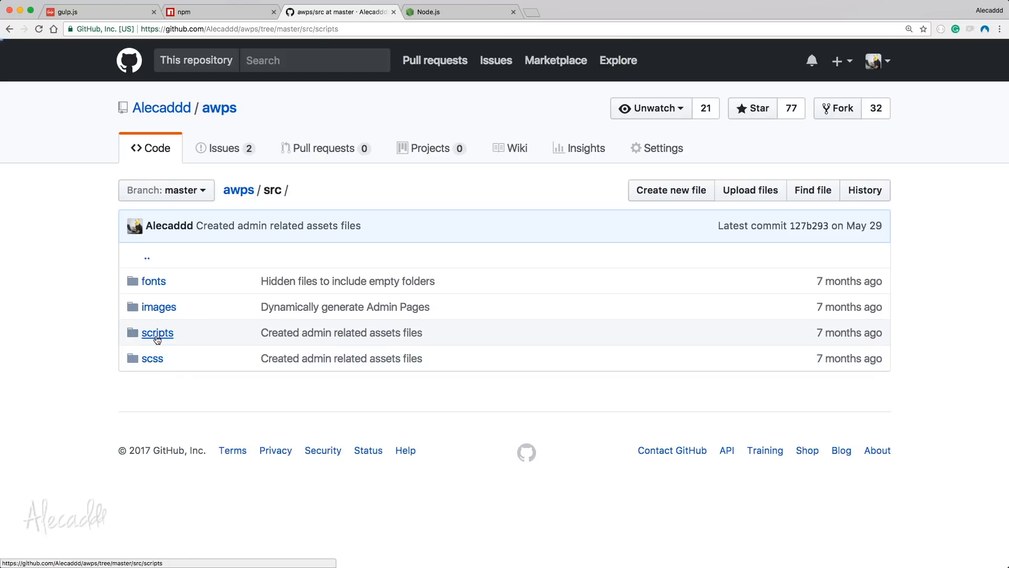
click(157, 332)
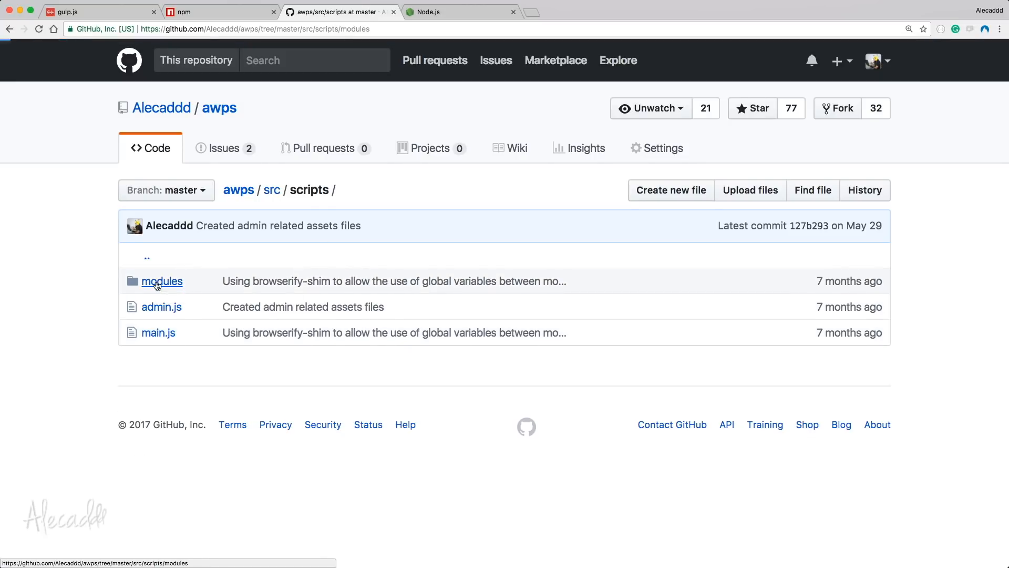
click(162, 281)
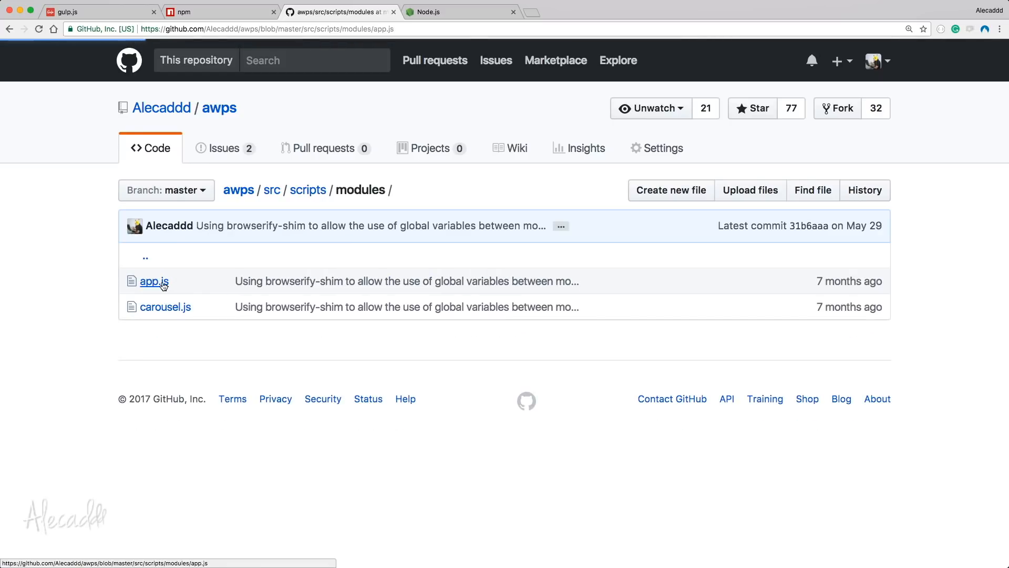
Step: Open app.js and read the App class's addEventListener click code
click(153, 282)
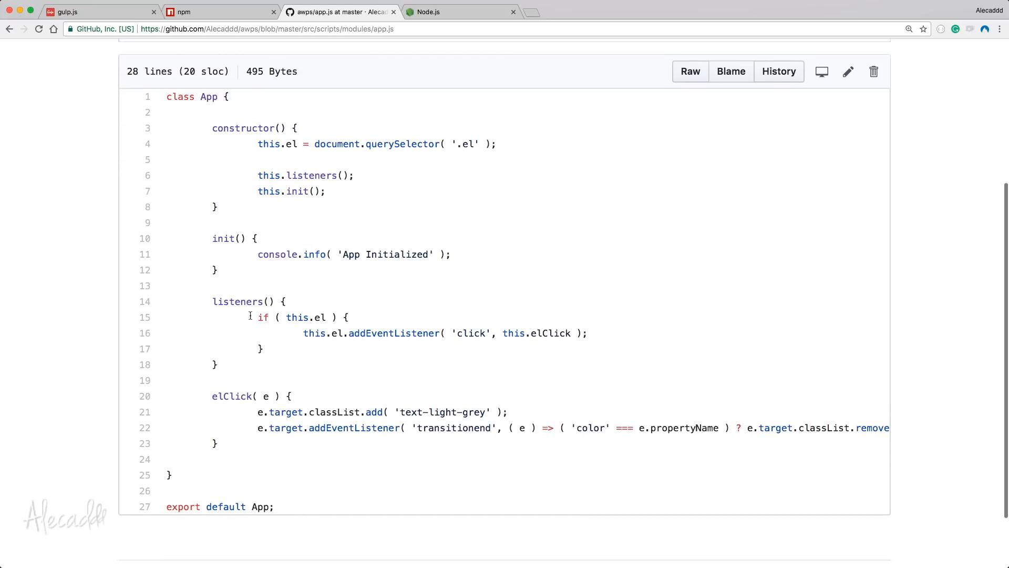
scroll(up, 3)
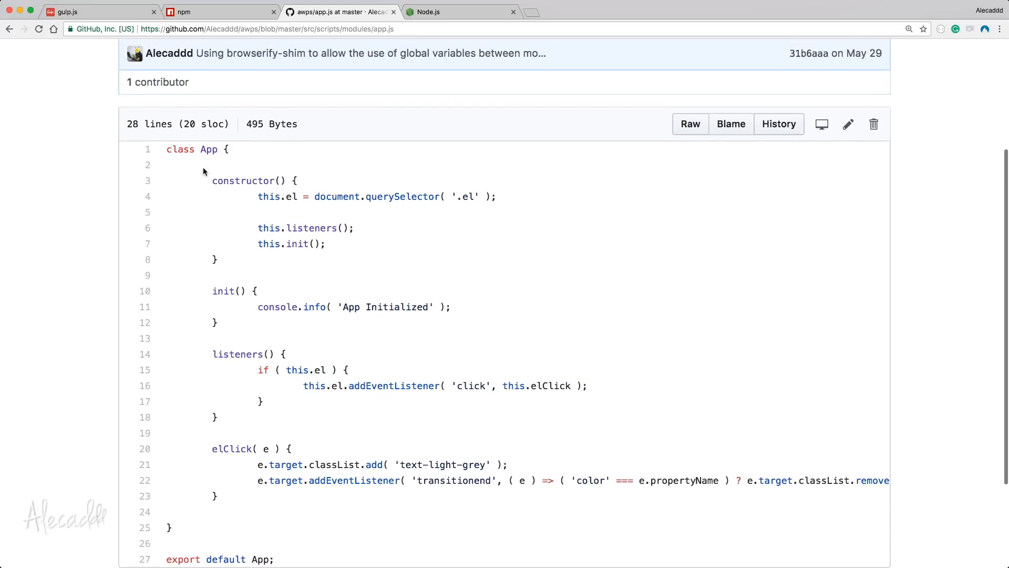
mouse_move(259, 196)
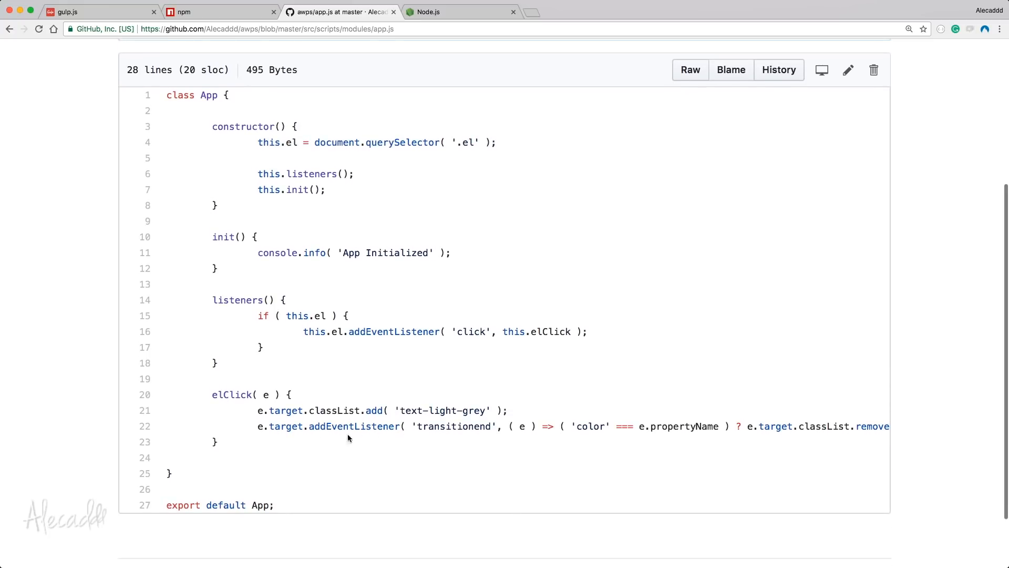
double_click(354, 426)
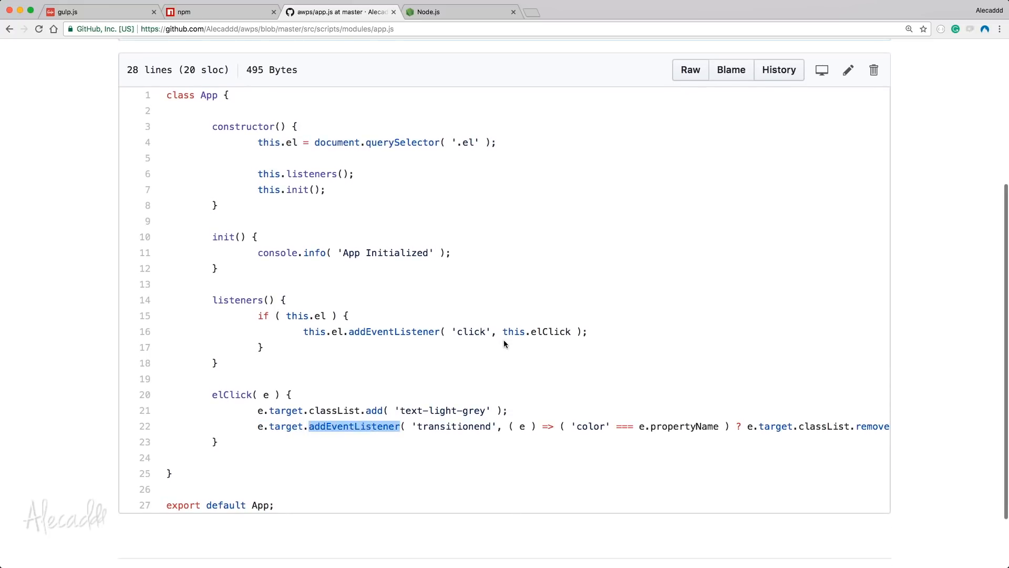
scroll(right, 3)
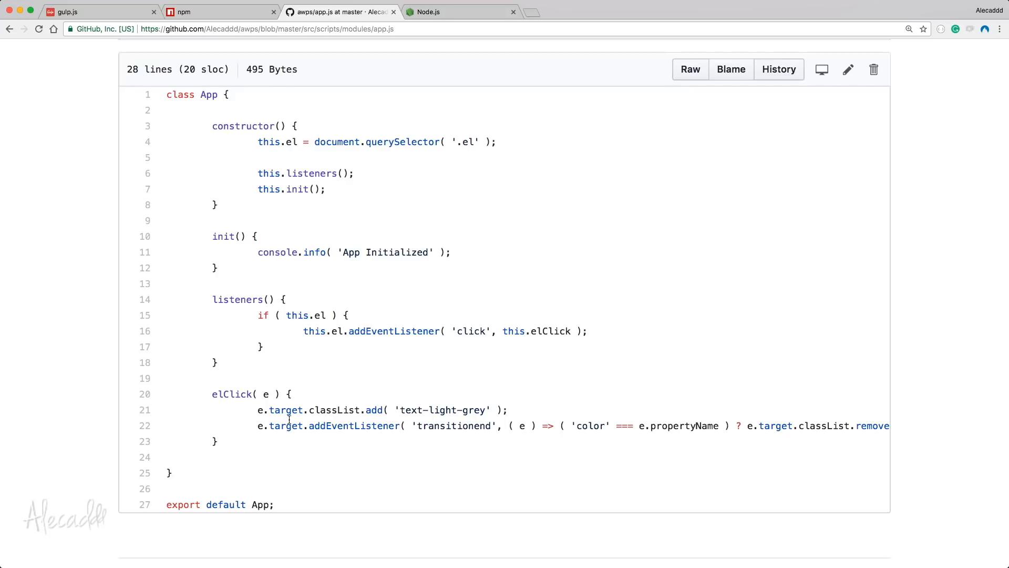
mouse_move(179, 472)
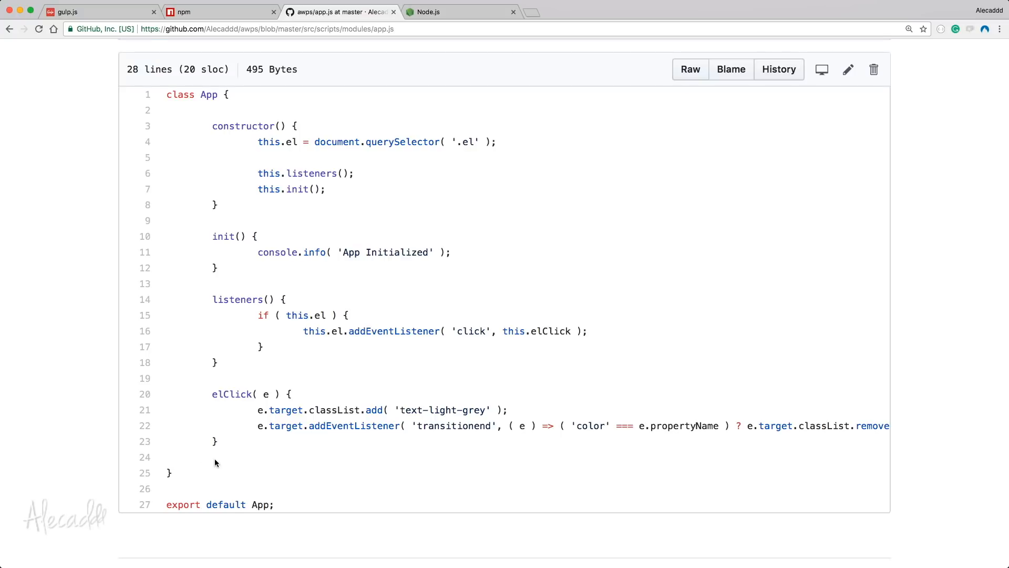
mouse_move(320, 509)
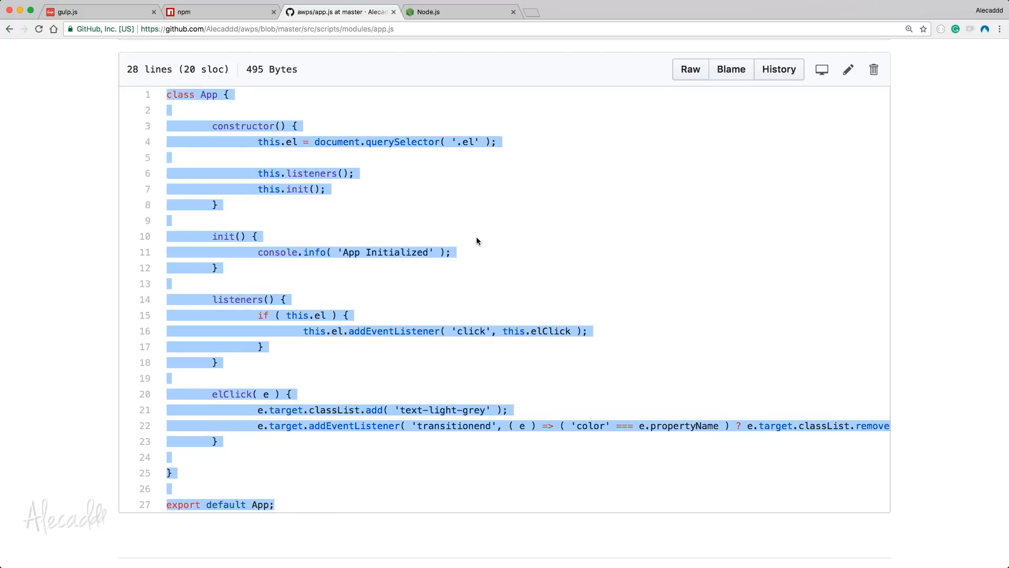
click(477, 240)
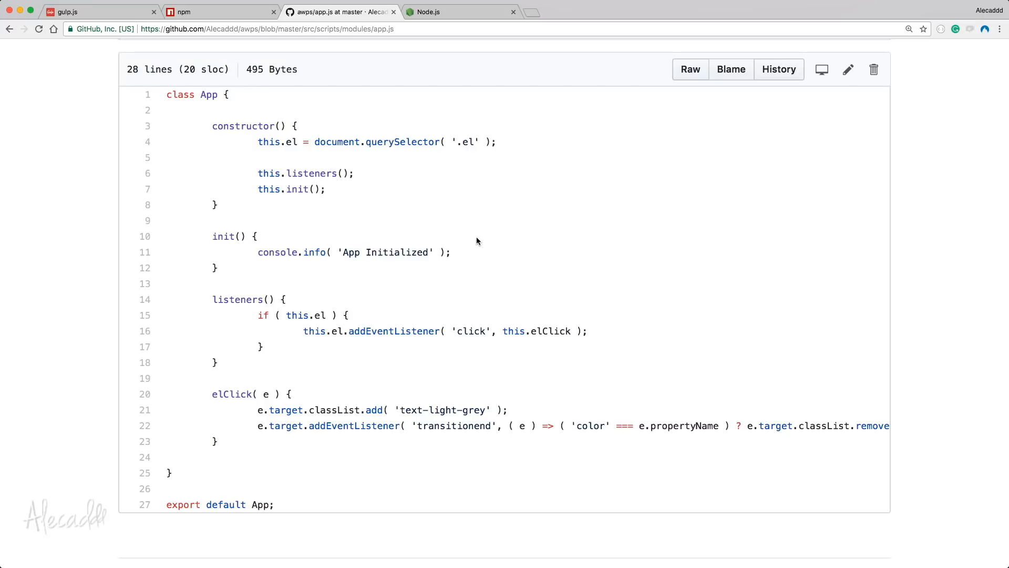
mouse_move(374, 308)
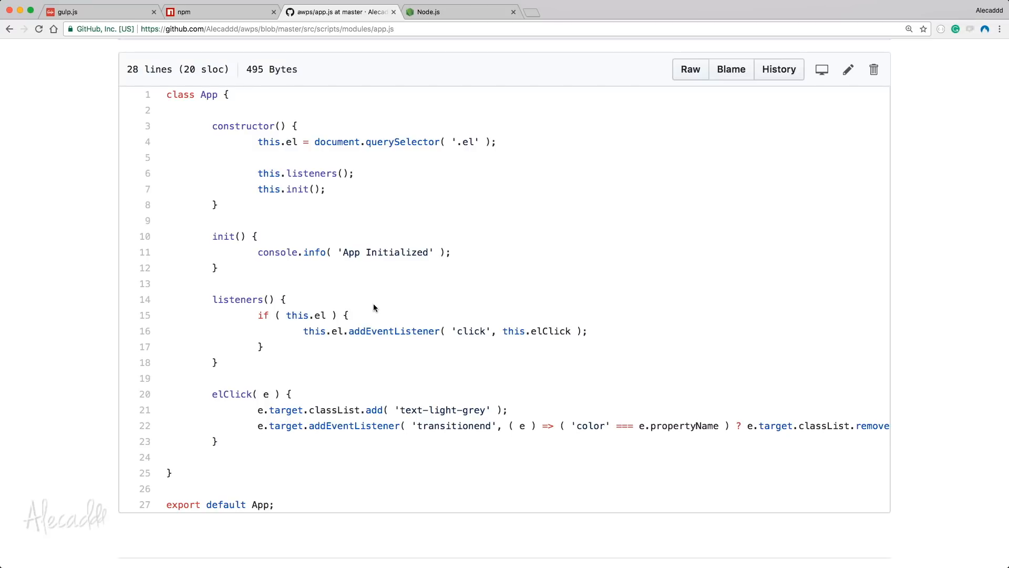
mouse_move(379, 314)
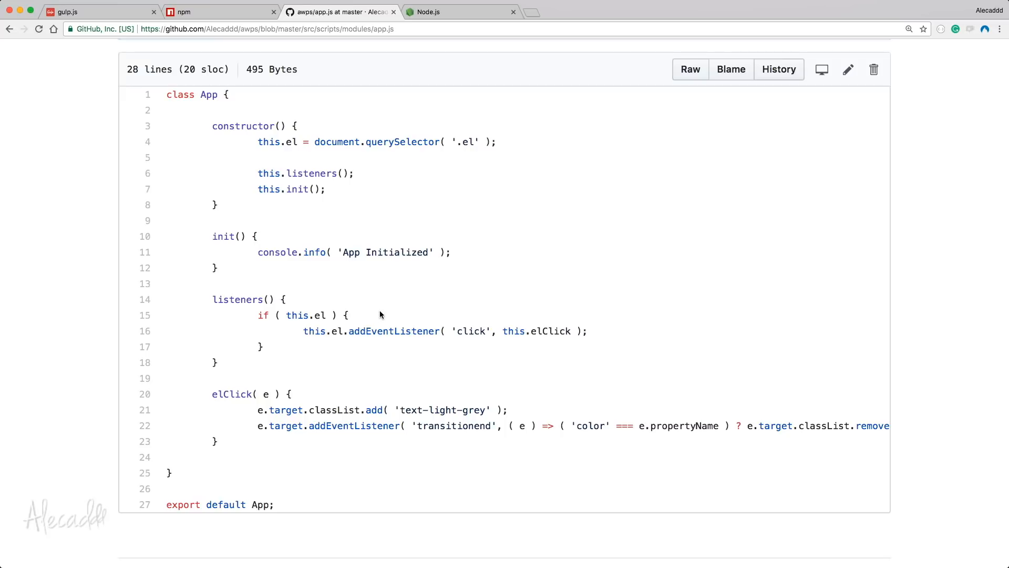
drag(166, 94, 238, 125)
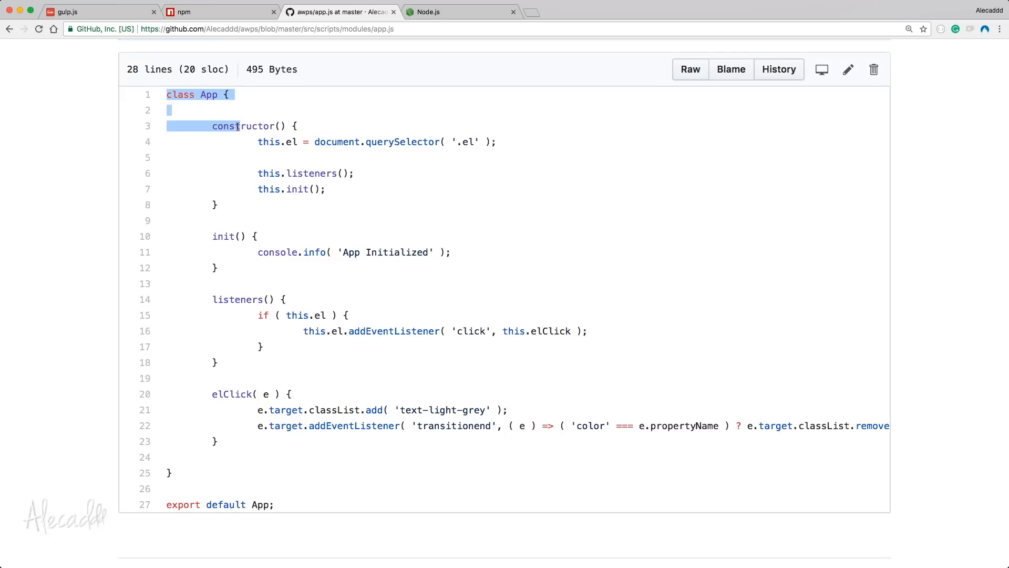
click(395, 127)
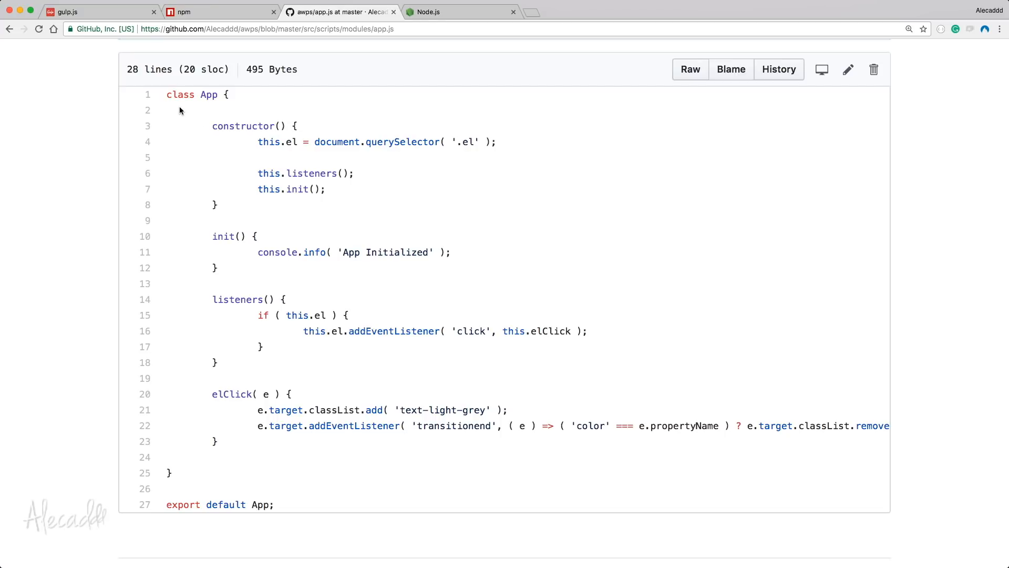
key(ctrl+a)
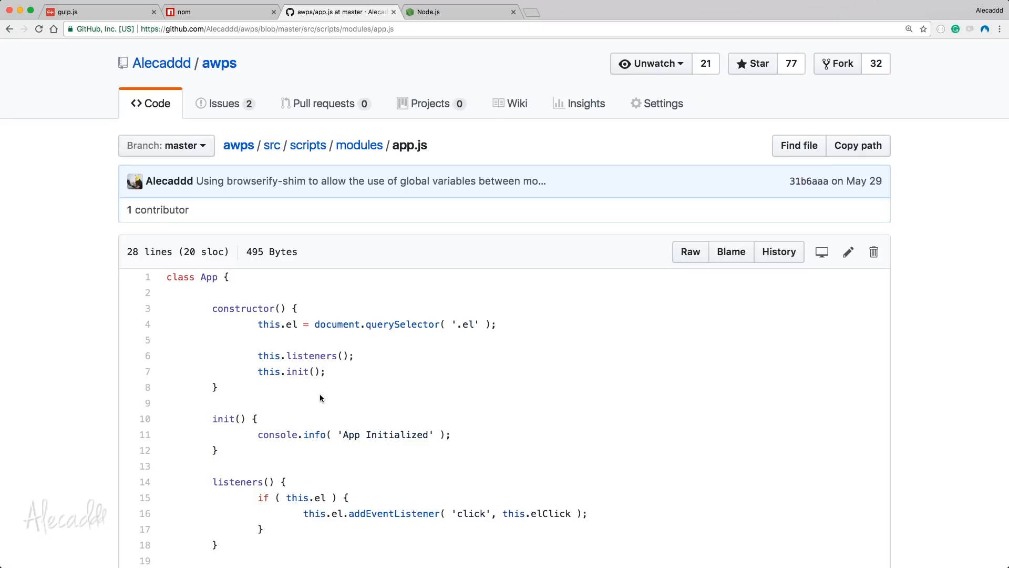
mouse_move(39, 191)
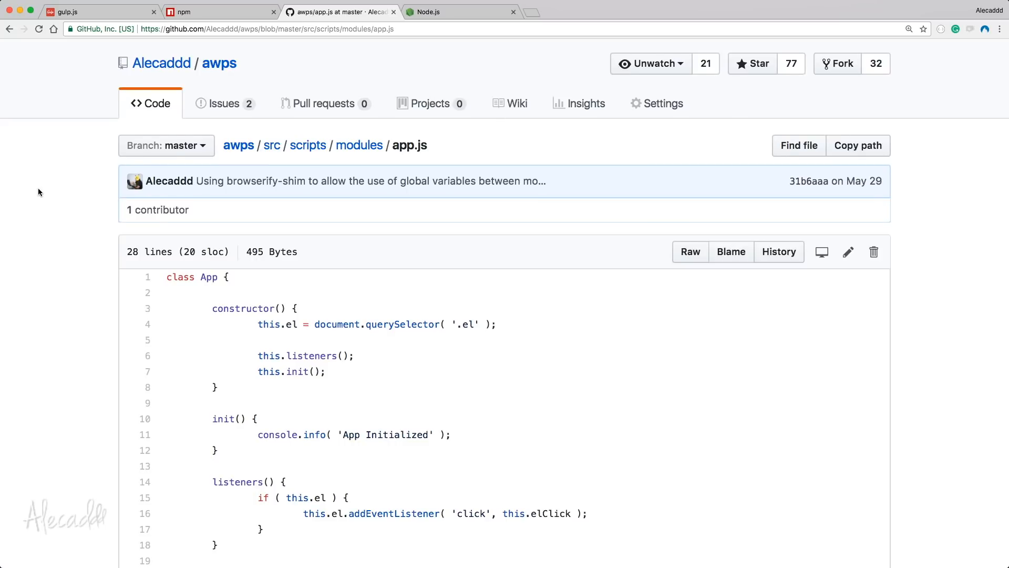
Step: Navigate back and into assets/js to open the minified main.min.js bundle
click(9, 29)
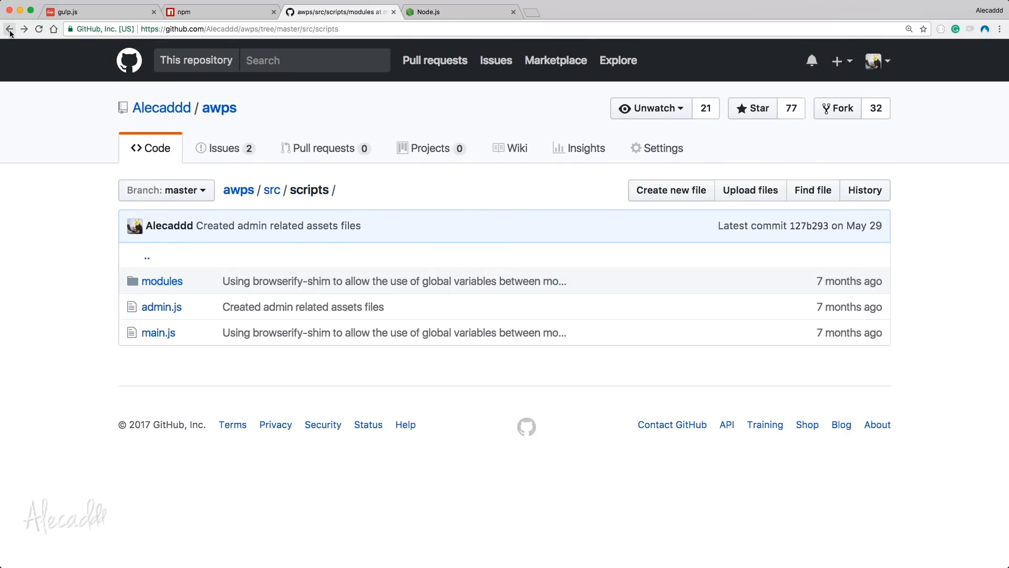
click(10, 30)
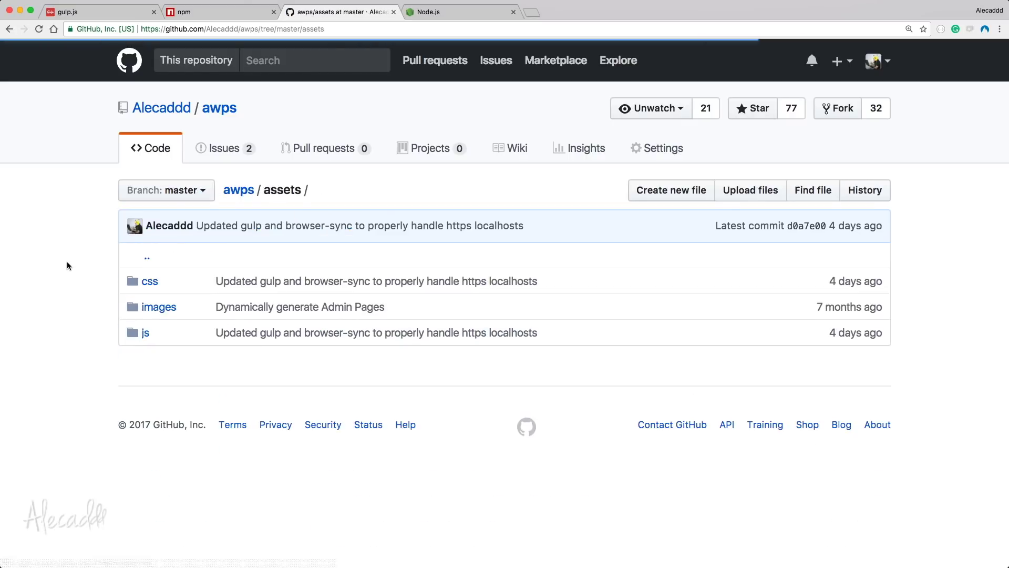
mouse_move(145, 332)
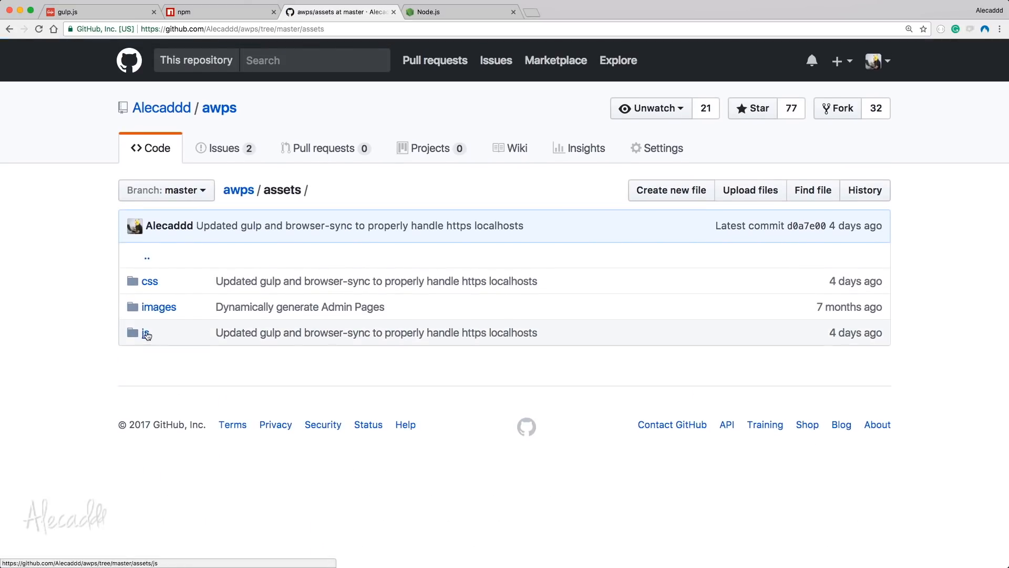
click(146, 333)
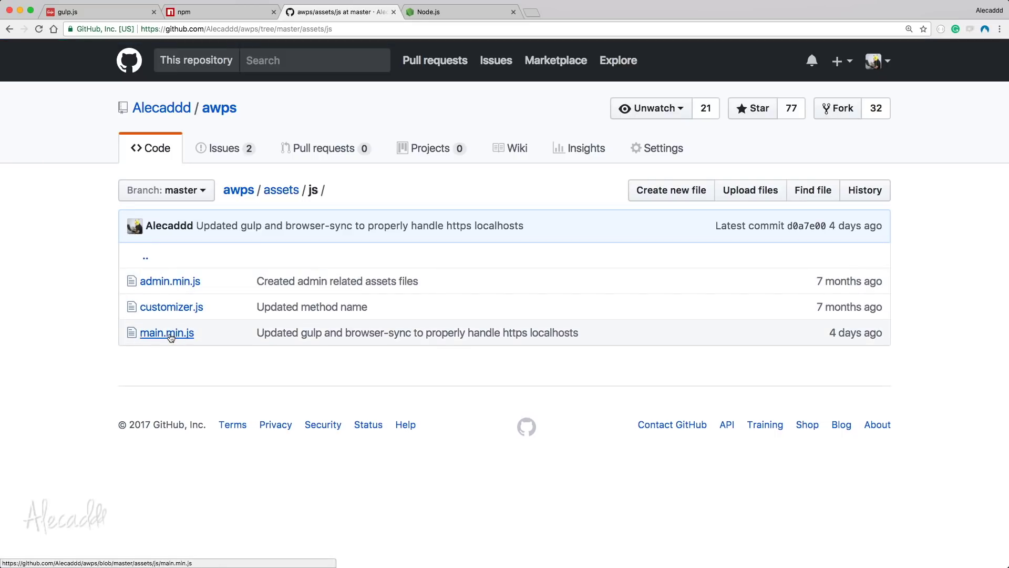
click(166, 332)
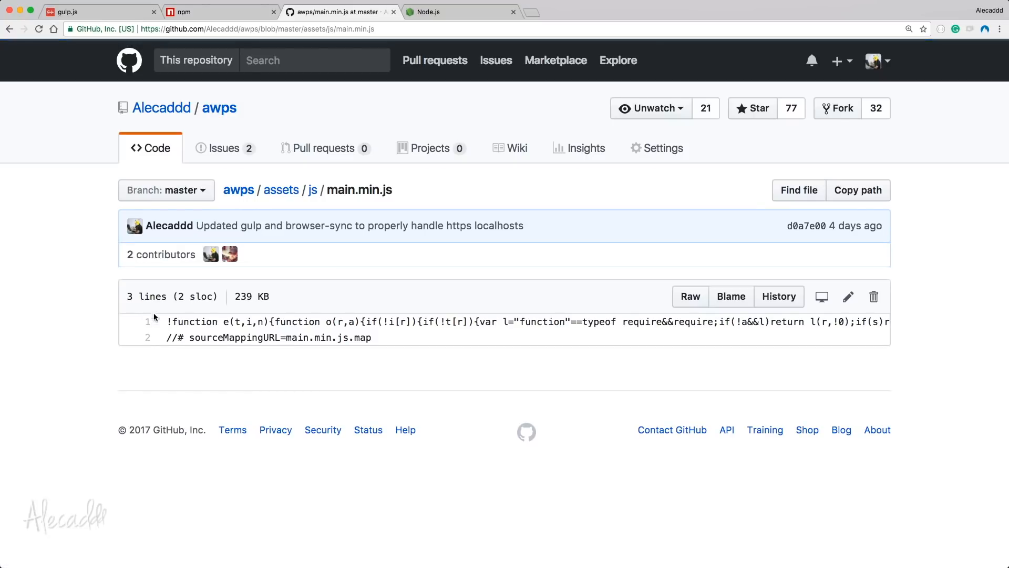
Step: Scan the long minified line, highlighting MODULE_NOT_FOUND, then clear the selection
scroll(right, 3)
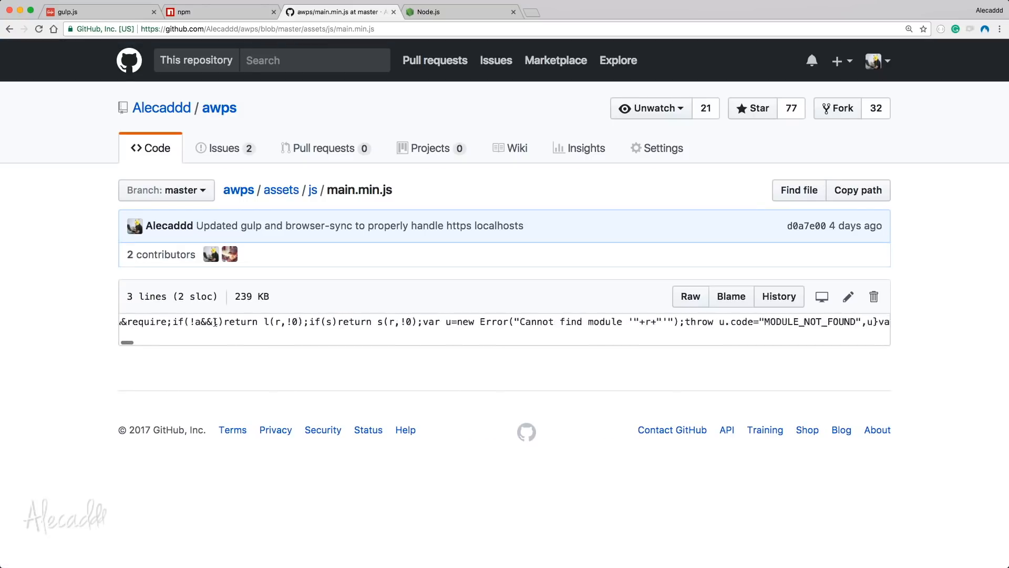
scroll(right, 3)
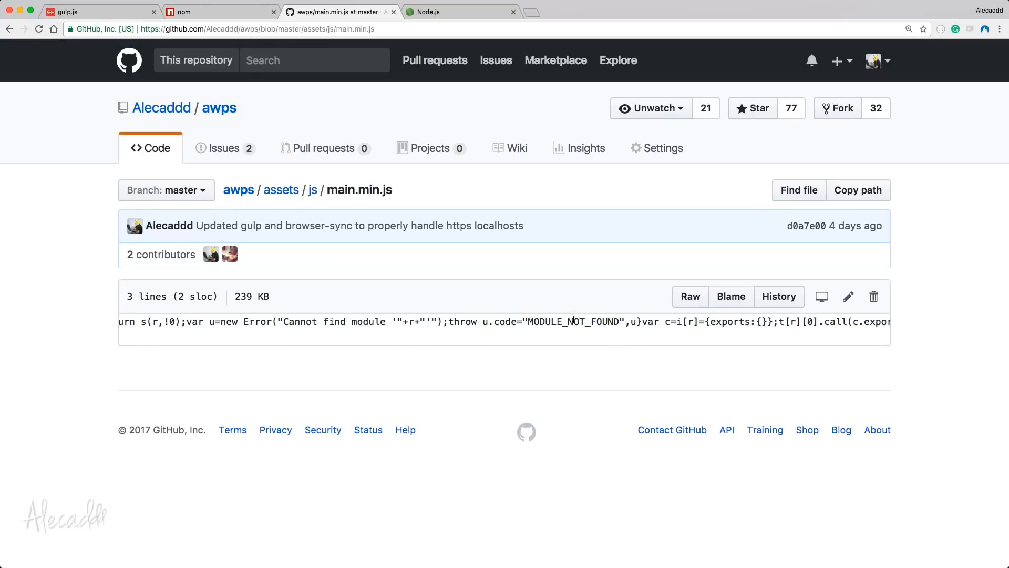
double_click(573, 322)
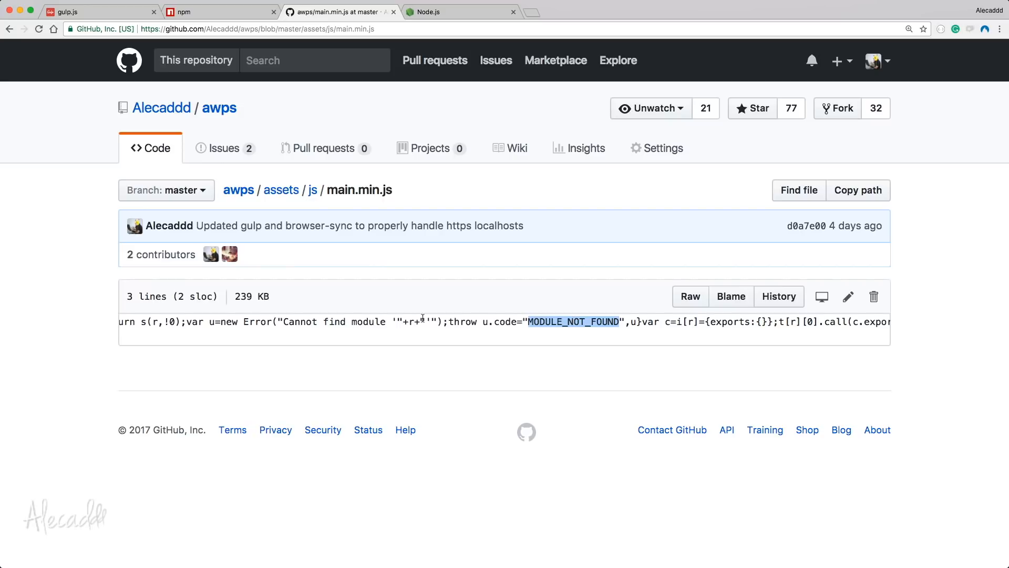
scroll(right, 3)
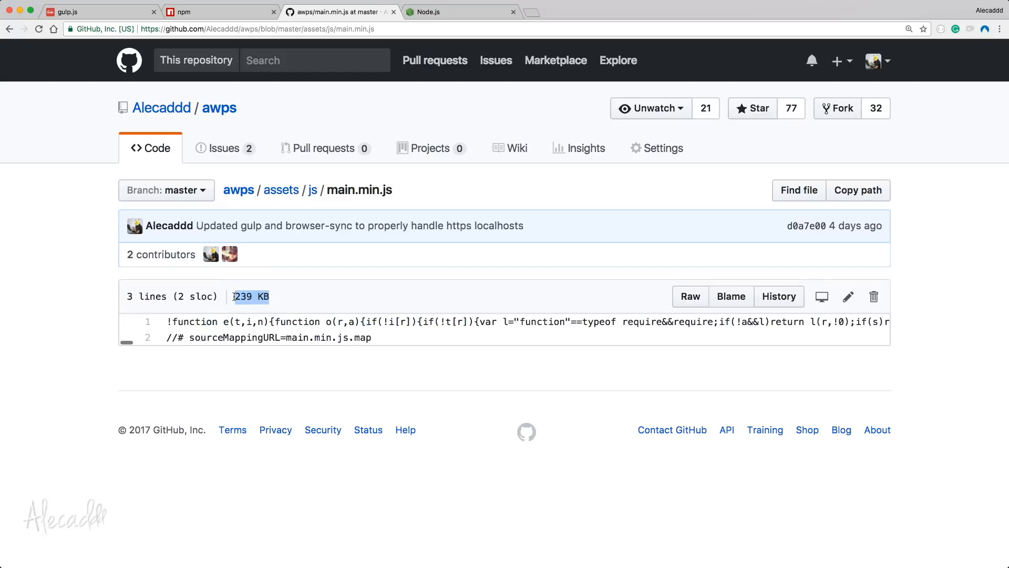
click(28, 274)
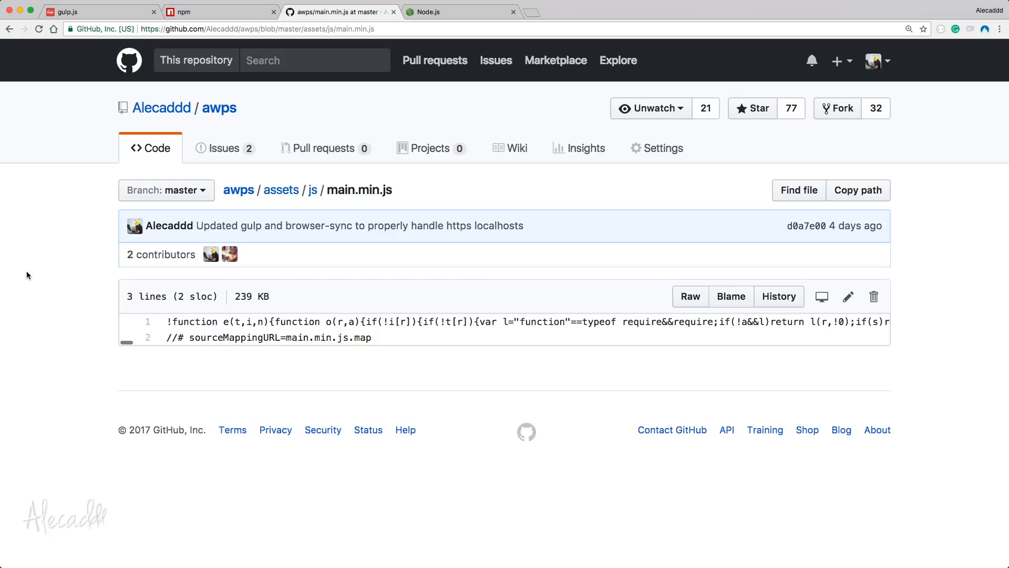
mouse_move(418, 194)
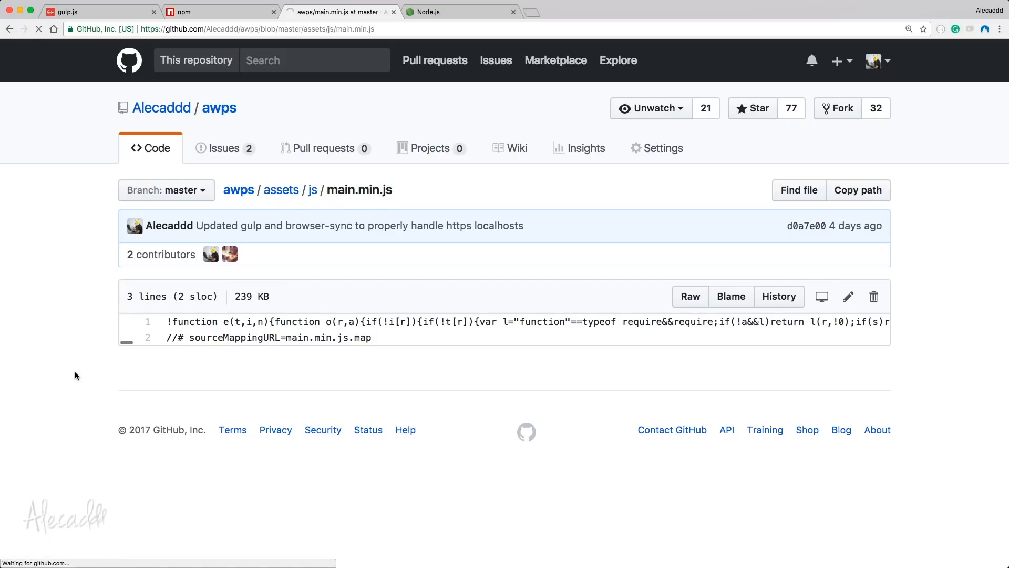
Step: Create the src and dist folders, with scss and js folders inside src
click(219, 107)
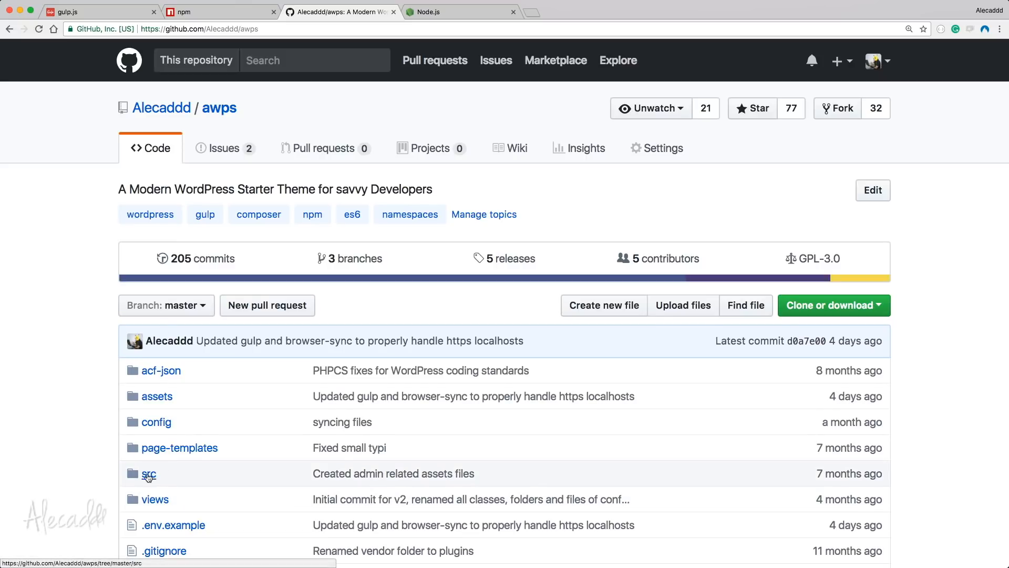
mouse_move(59, 384)
text(gulp)
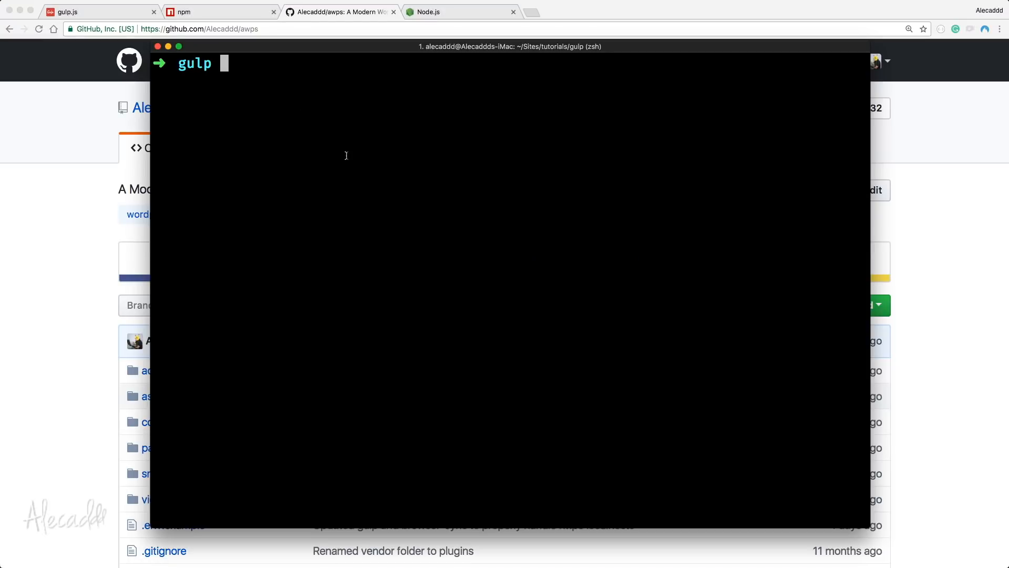
mouse_move(353, 132)
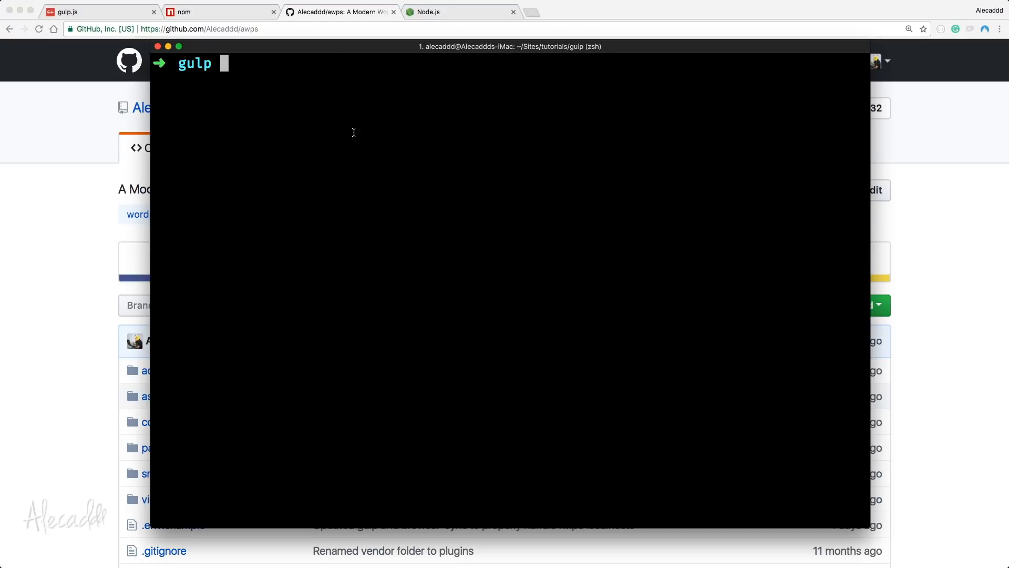
key(Return)
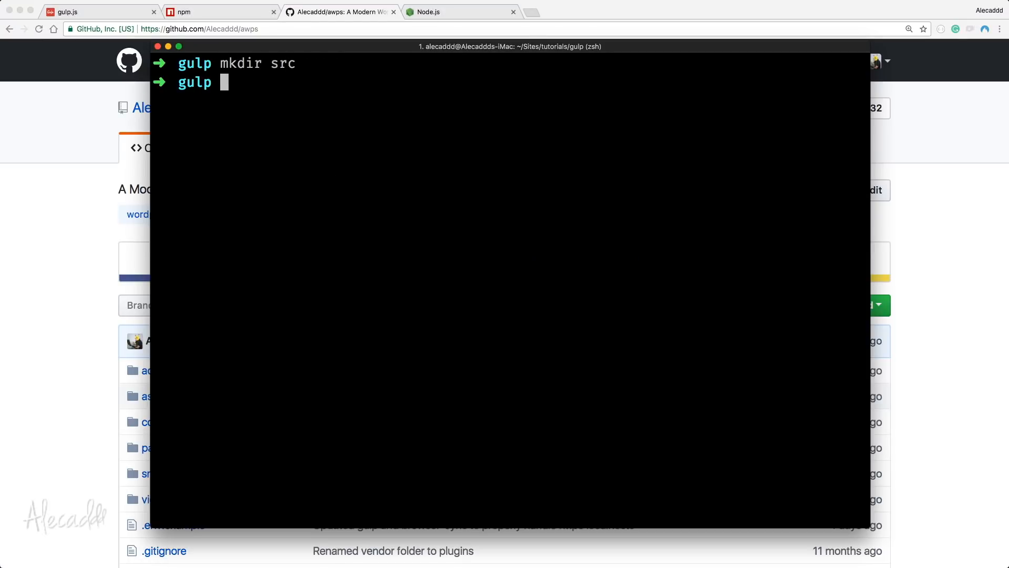
text(mkdir dist)
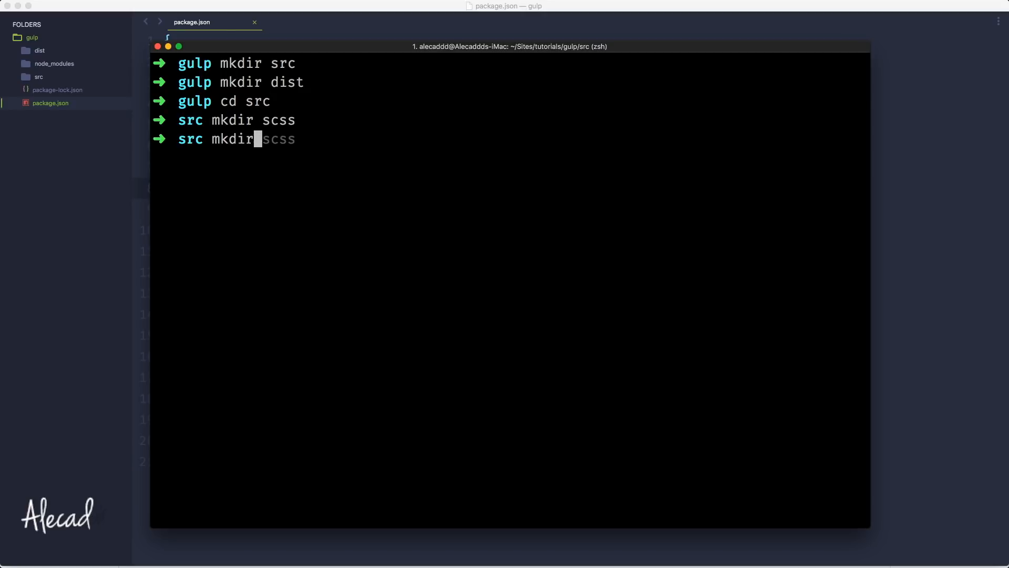
text(js)
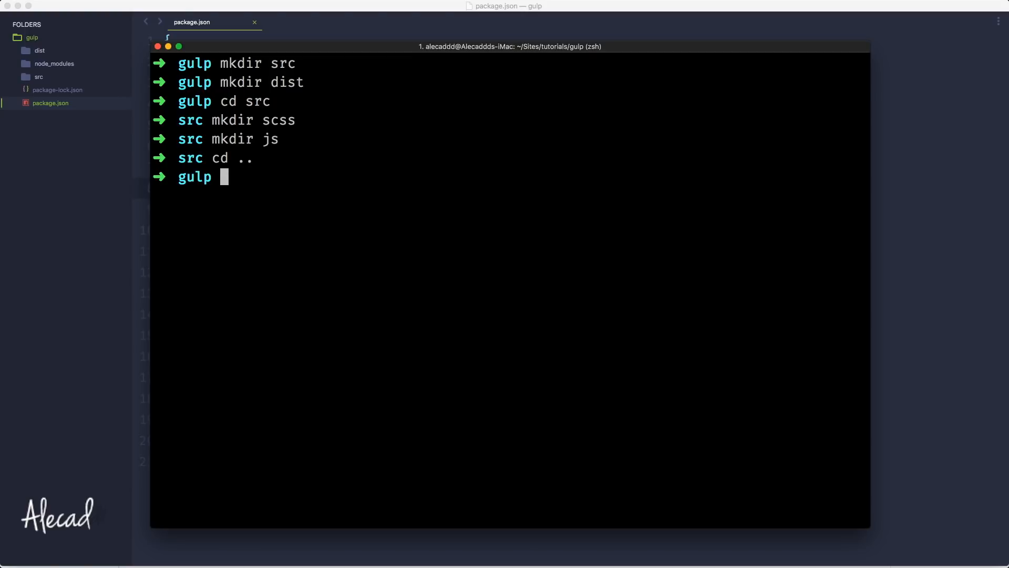
Step: Move into dist and create its js folder, then clear the screen
text(cd dist)
text(mkdir)
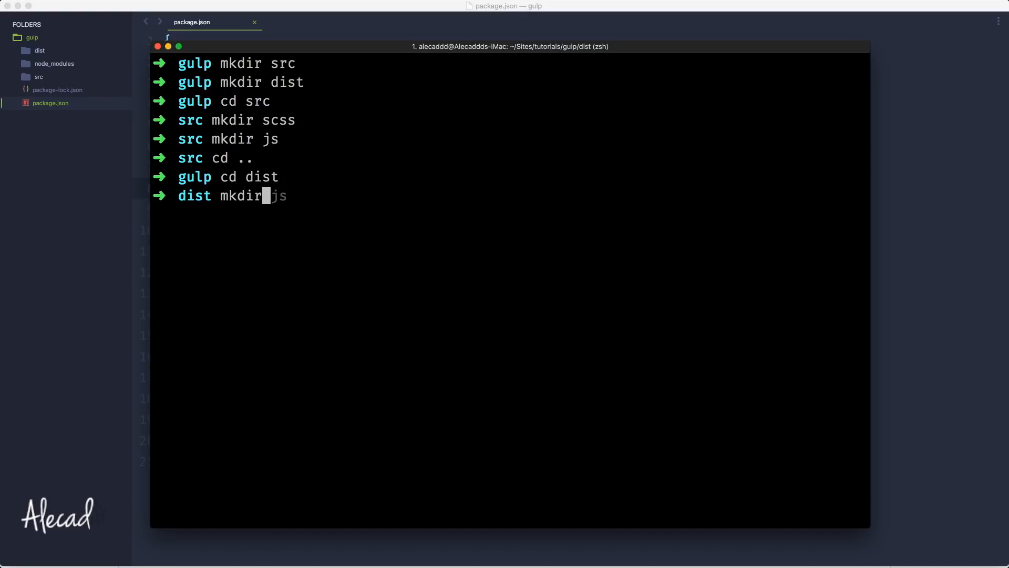
key(Return)
text(mk)
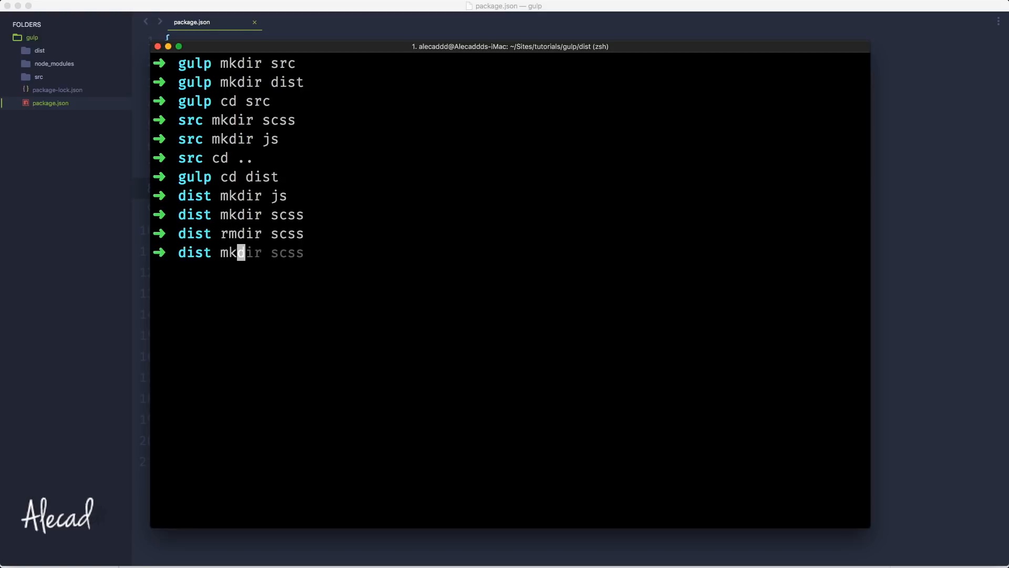
text(css)
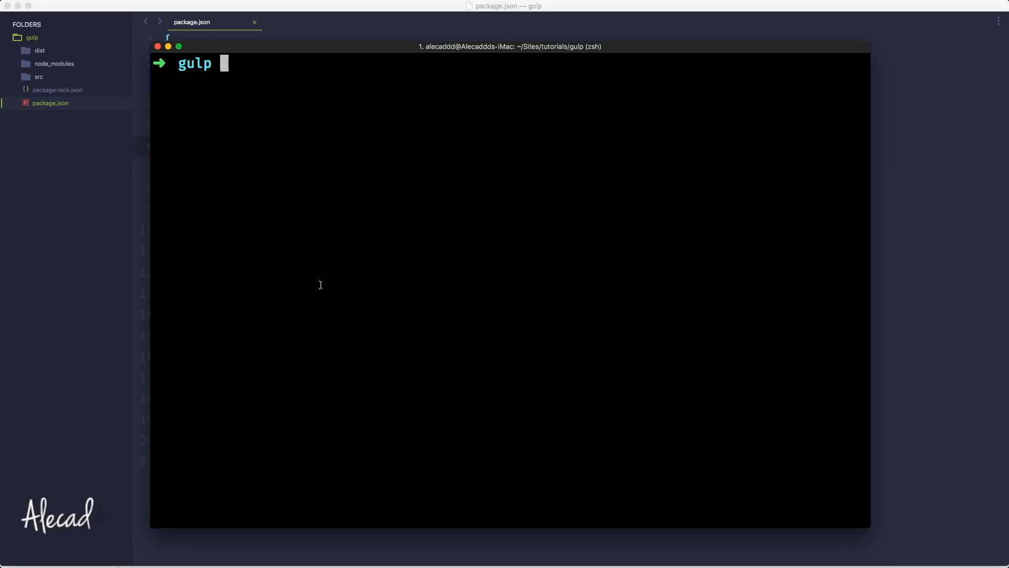
Step: Create .gitignore and gulpfile.js in the project root with touch
text(touch .gitignore)
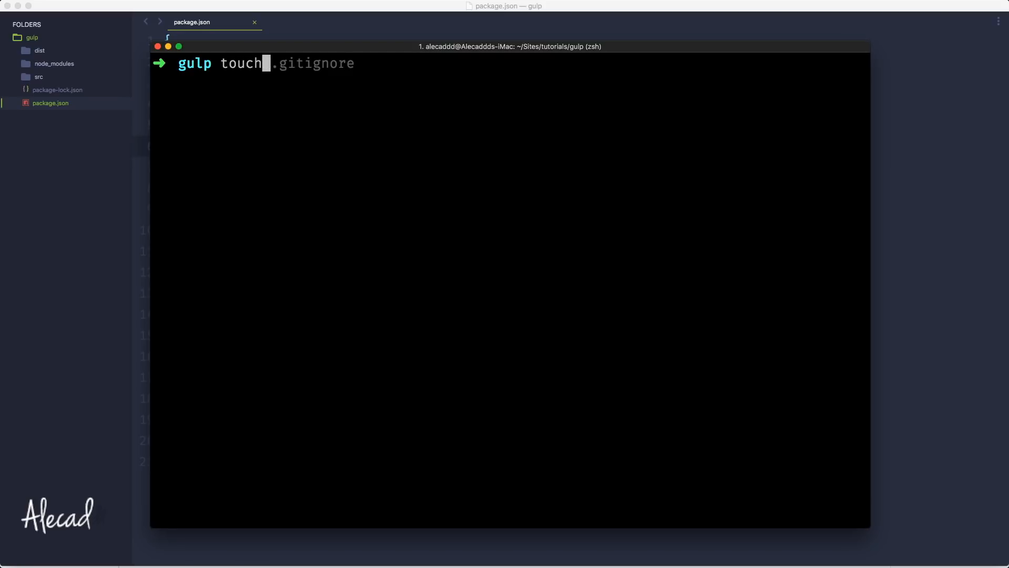
text(gulpfile.js)
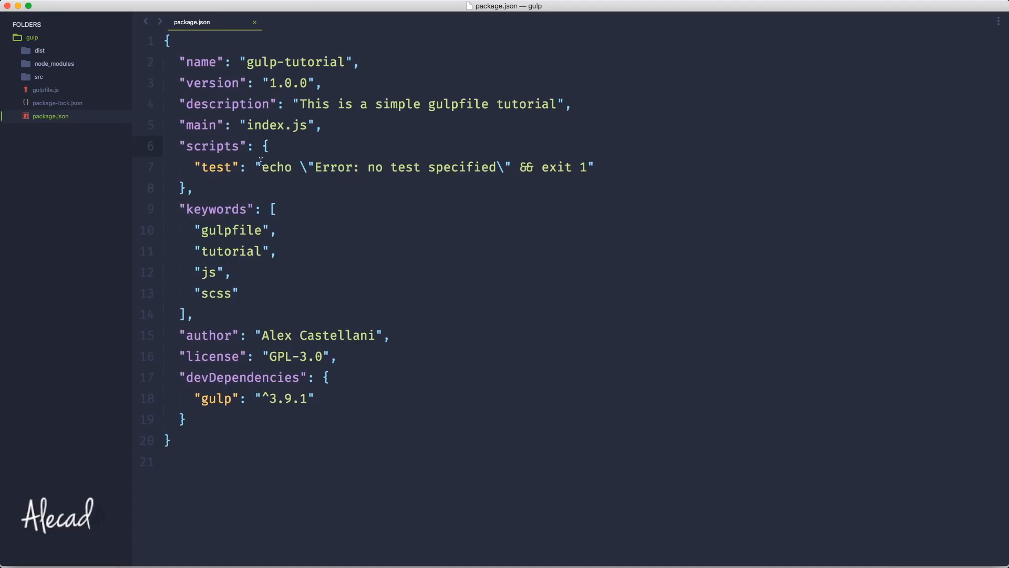
Step: Open the empty gulpfile.js in its own tab and return to package.json
click(45, 90)
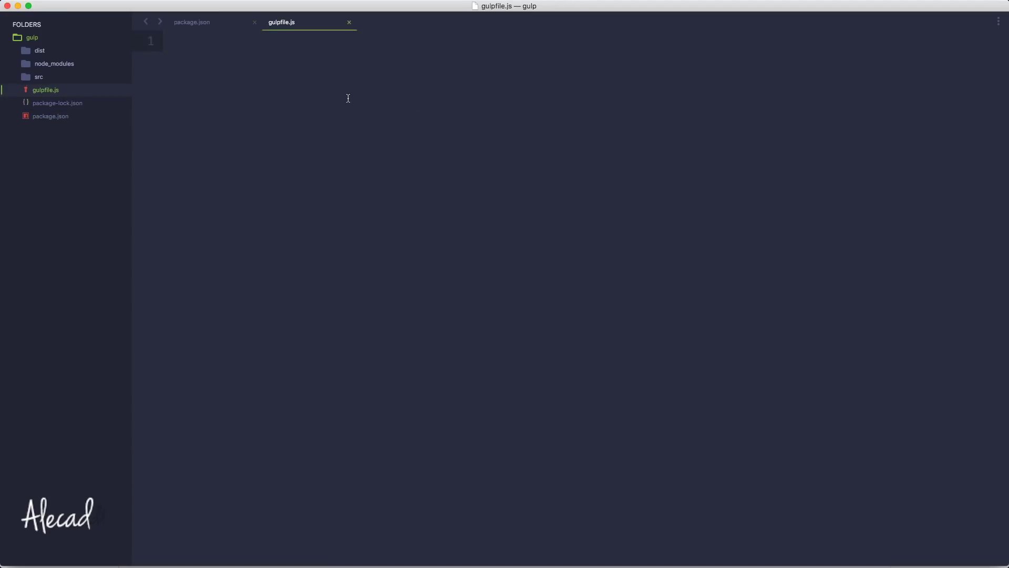
mouse_move(347, 98)
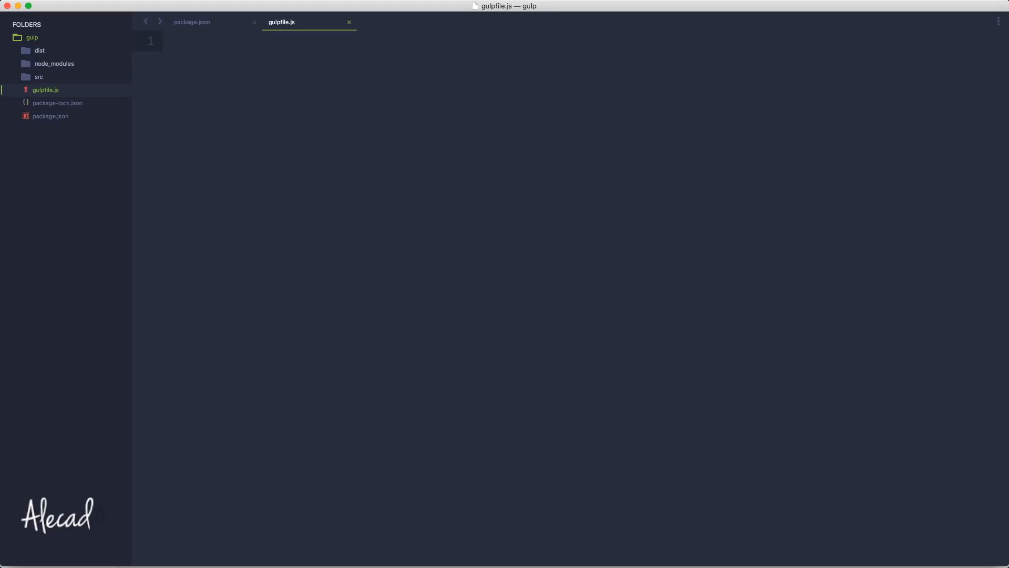
click(199, 41)
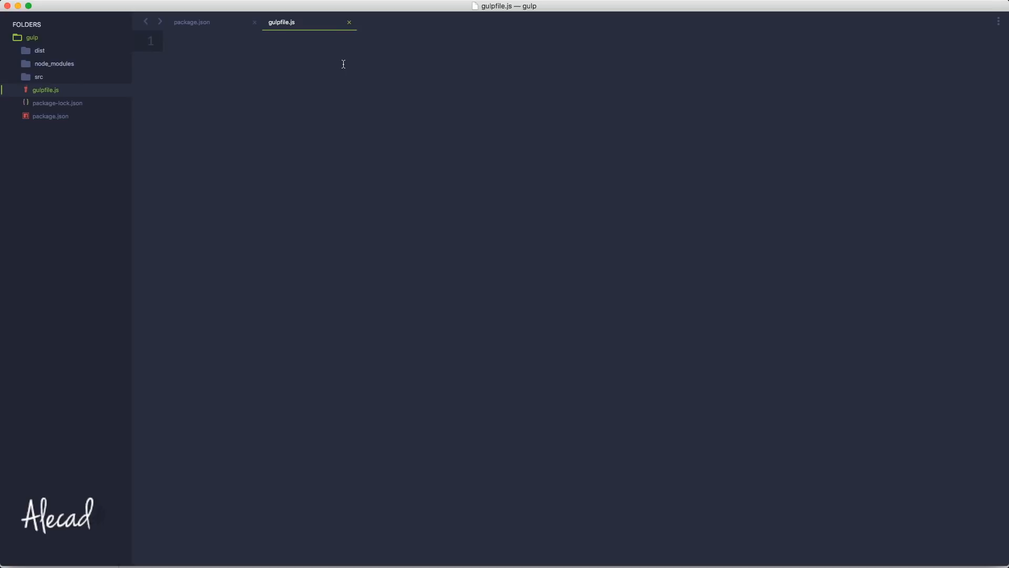
mouse_move(69, 112)
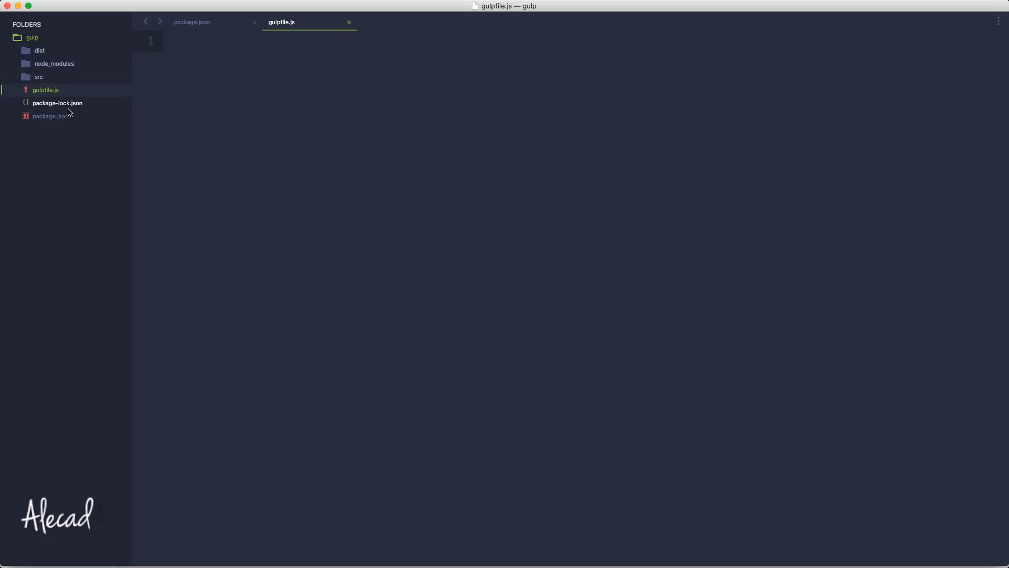
click(50, 115)
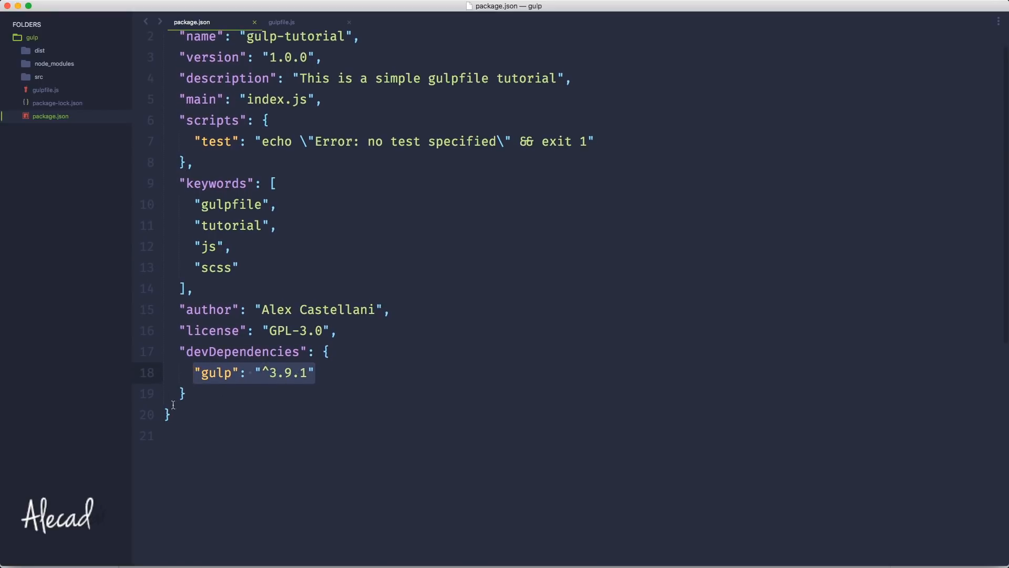
Step: Review package.json, collapsing node_modules and highlighting gulp ^3.9.1 in devDependencies
scroll(up, 3)
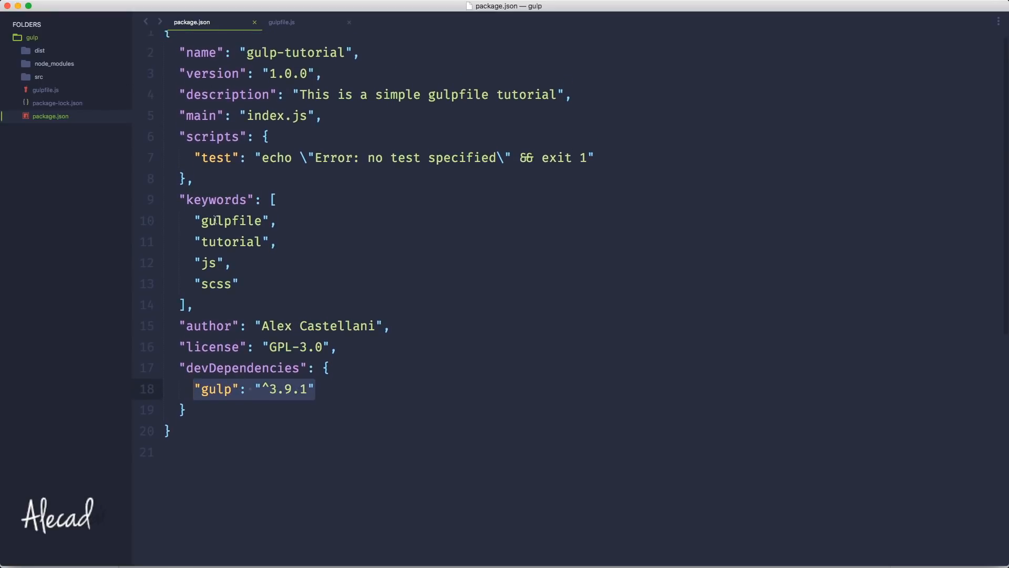
scroll(down, 3)
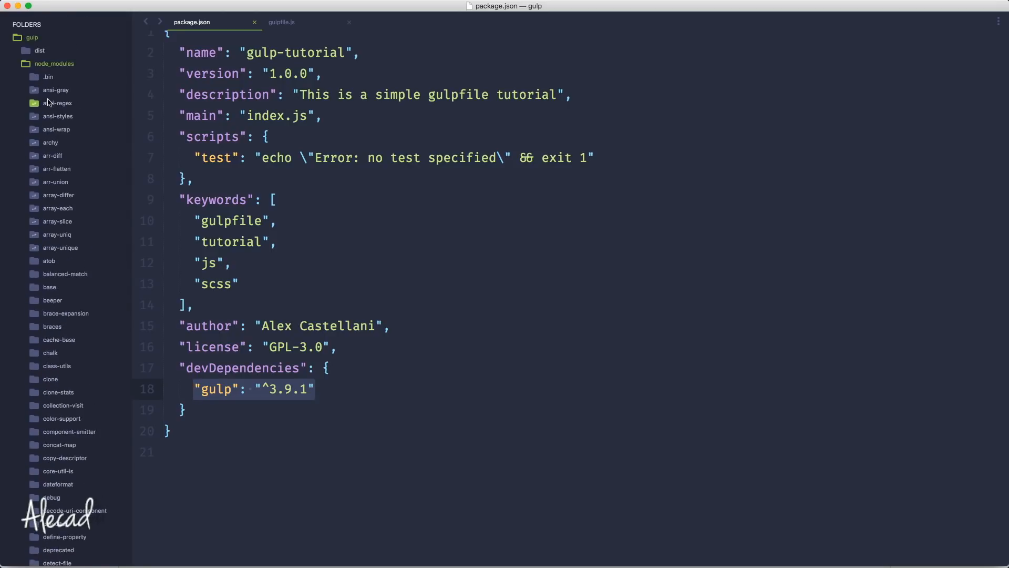
click(54, 63)
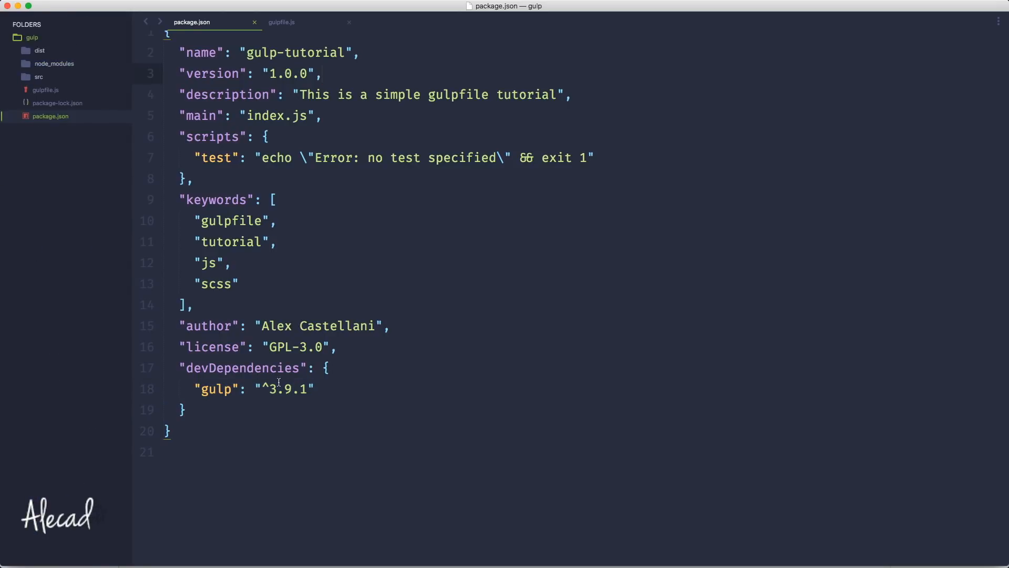
double_click(215, 388)
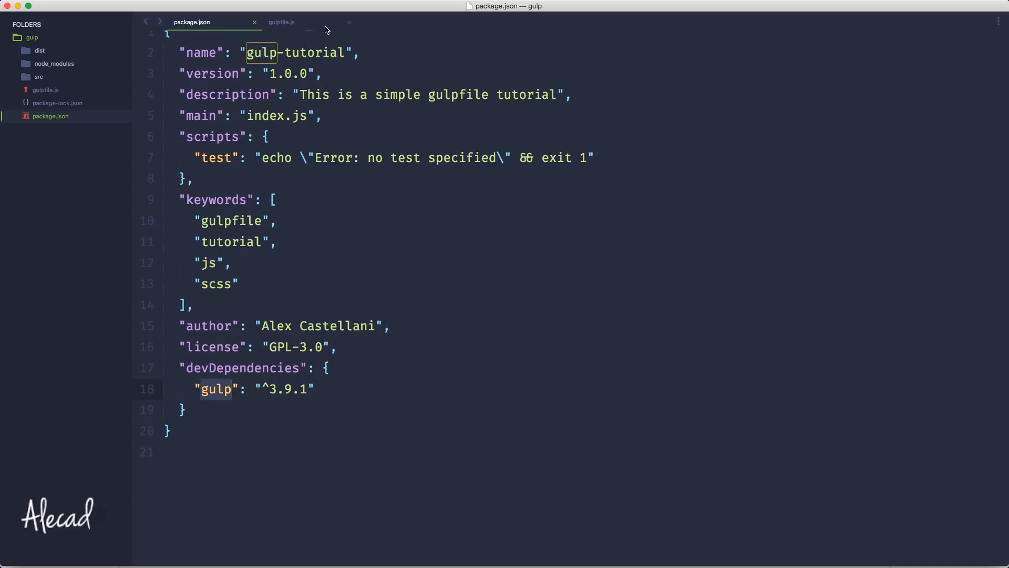
Step: Write the line var gulp = require( 'gulp' ); in gulpfile.js
click(282, 22)
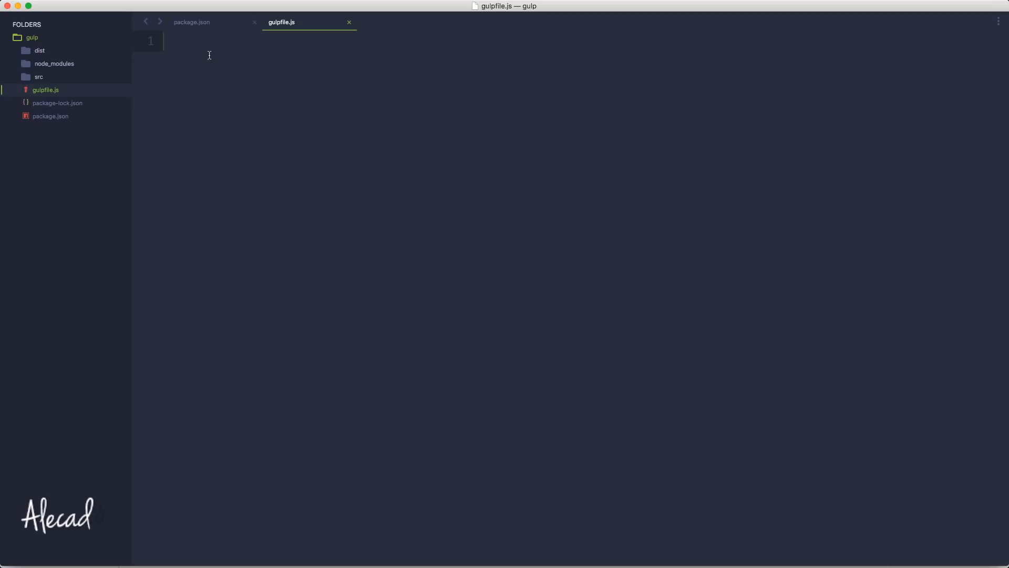
text(var)
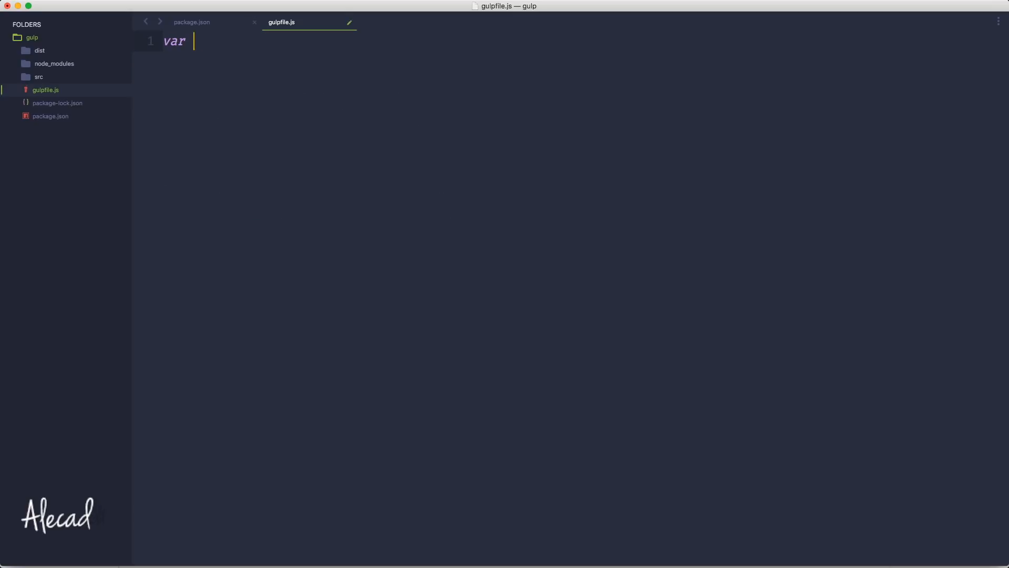
text(gulp)
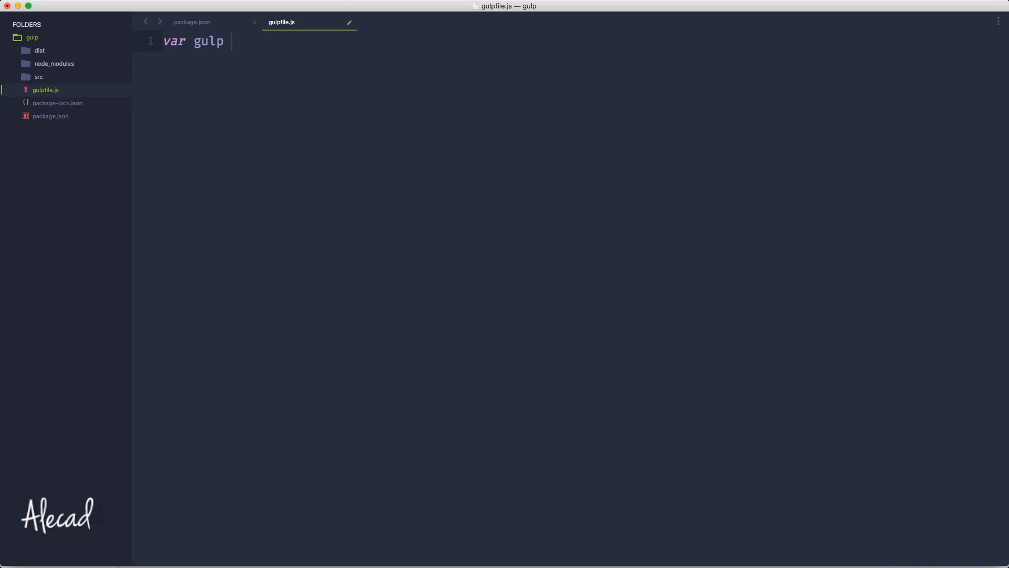
text(= re)
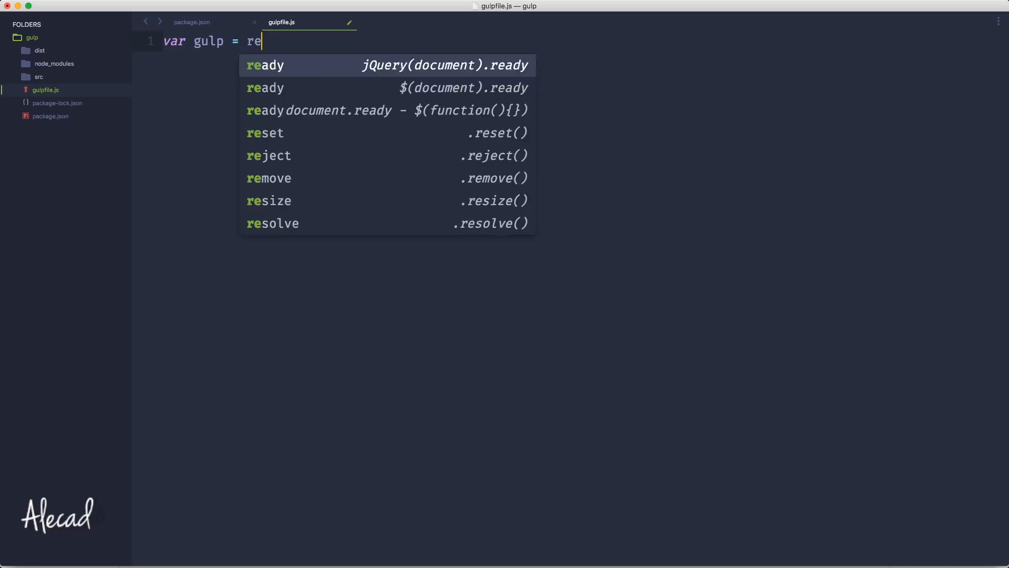
text(quire)
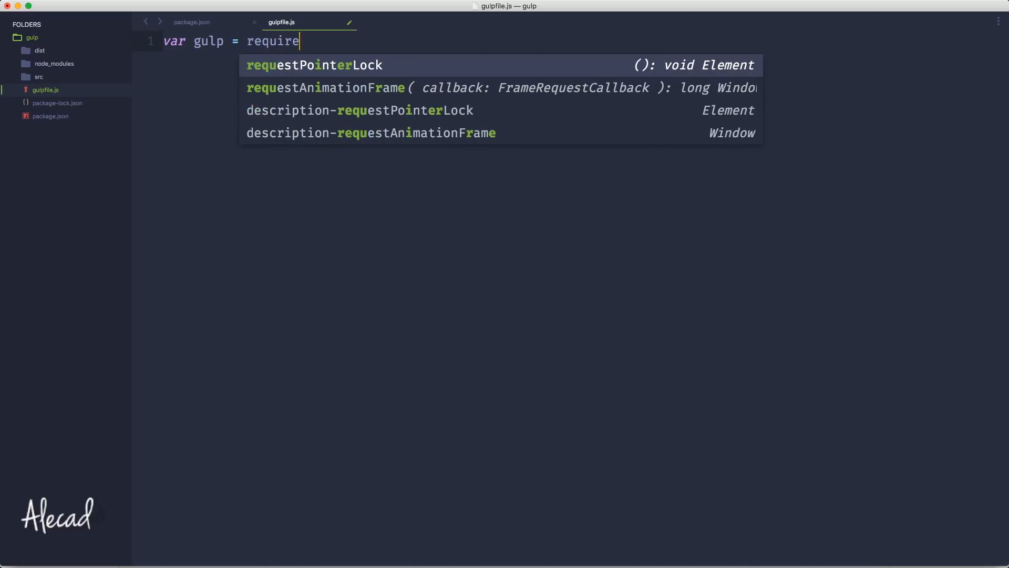
text(())
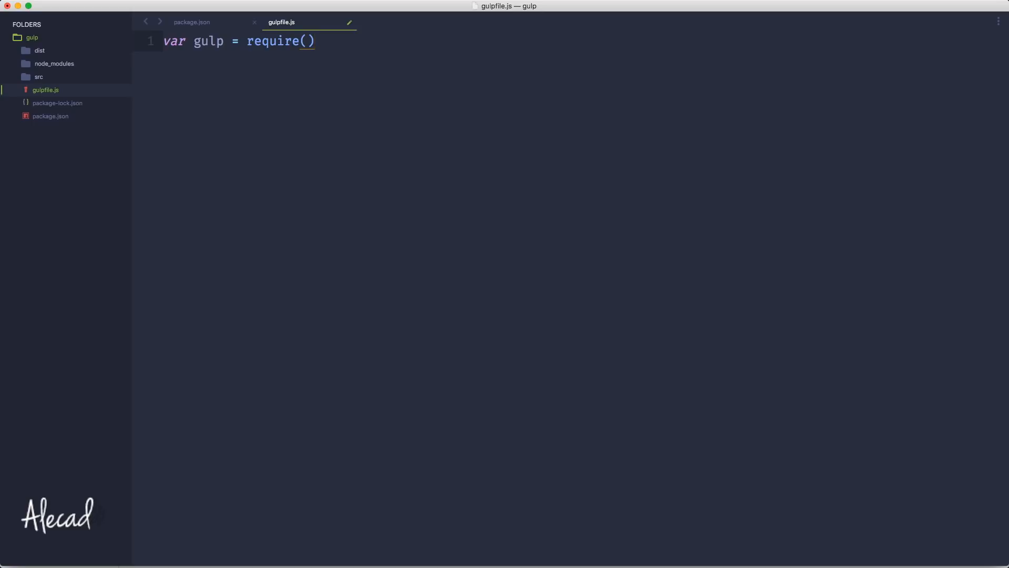
text(' ';)
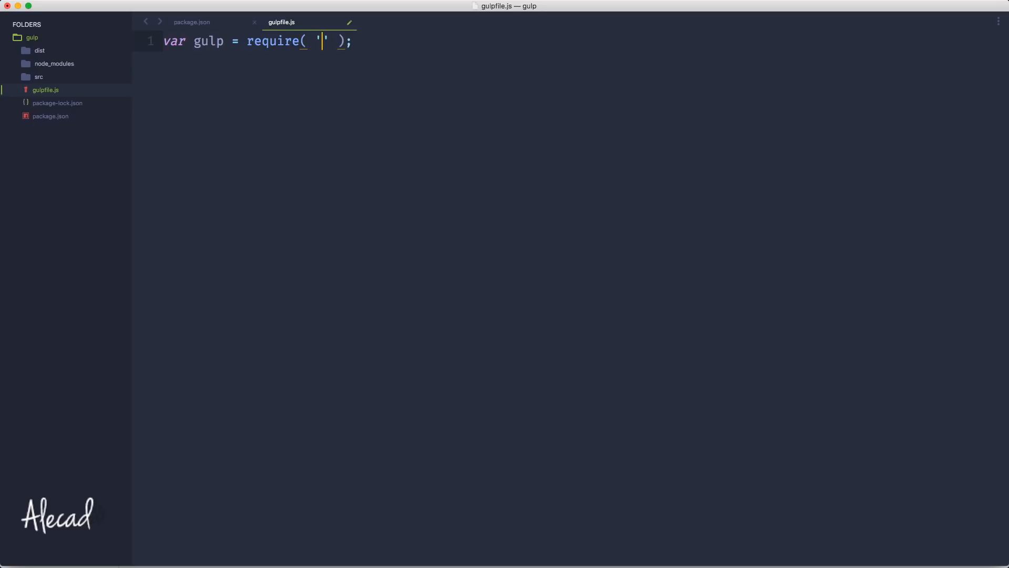
text(gulp)
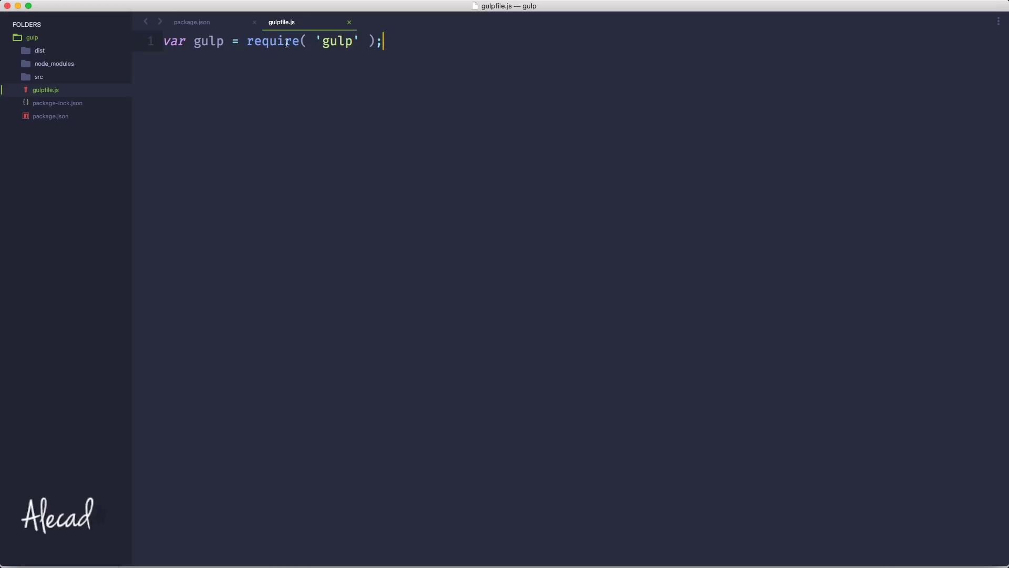
mouse_move(328, 114)
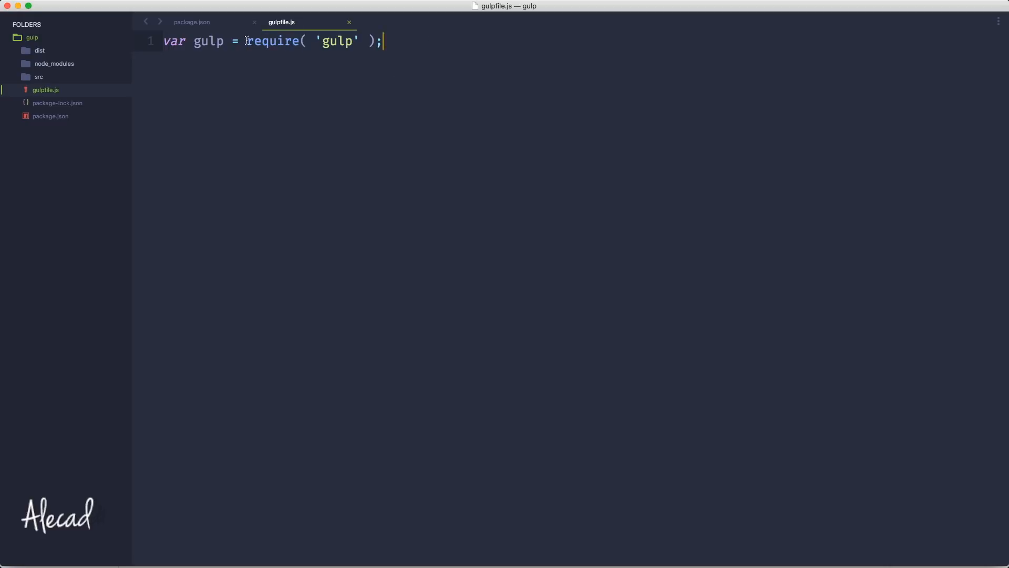
Step: Check the require call, save gulpfile.js and switch back to package.json
double_click(272, 41)
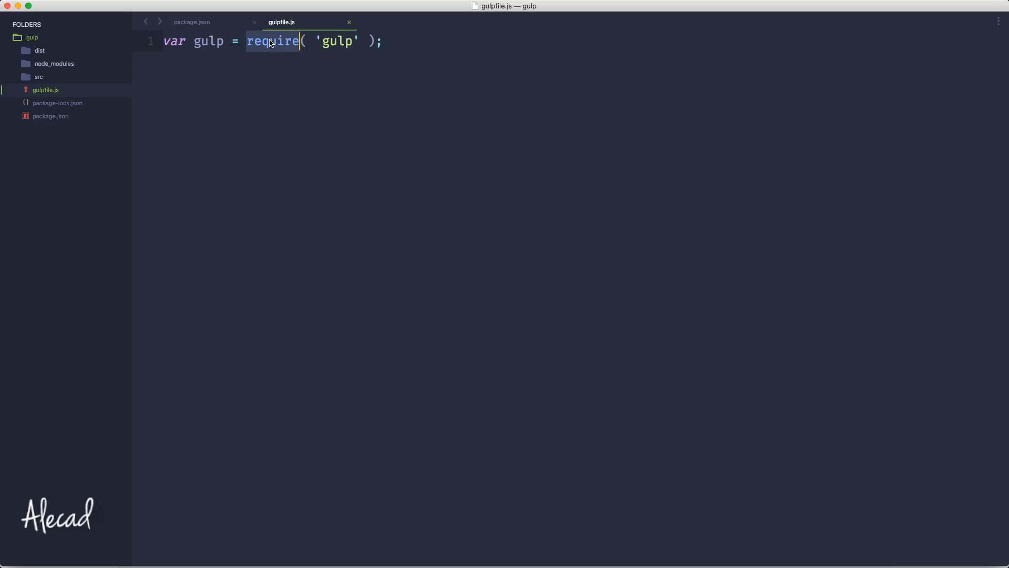
mouse_move(54, 64)
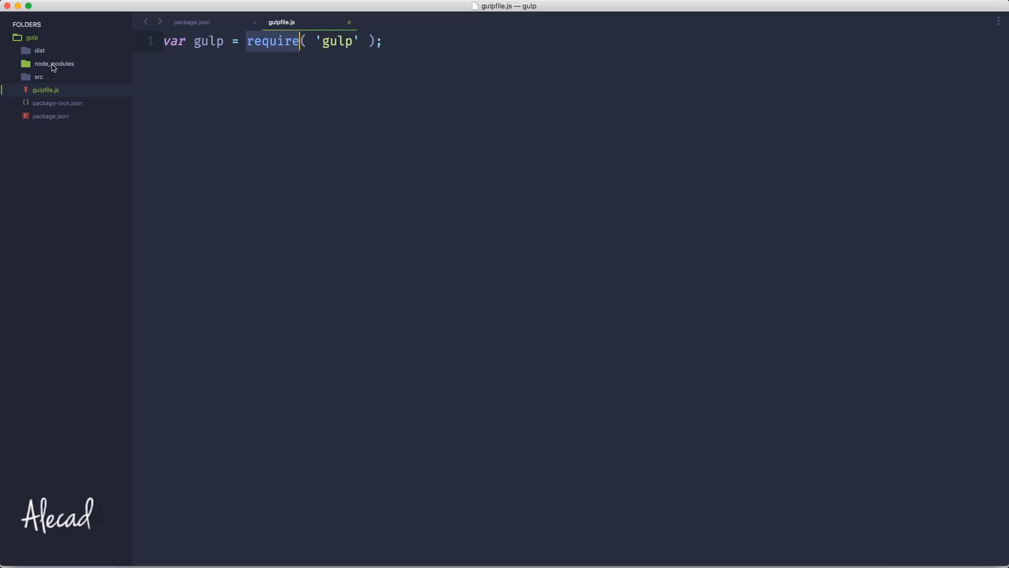
click(331, 41)
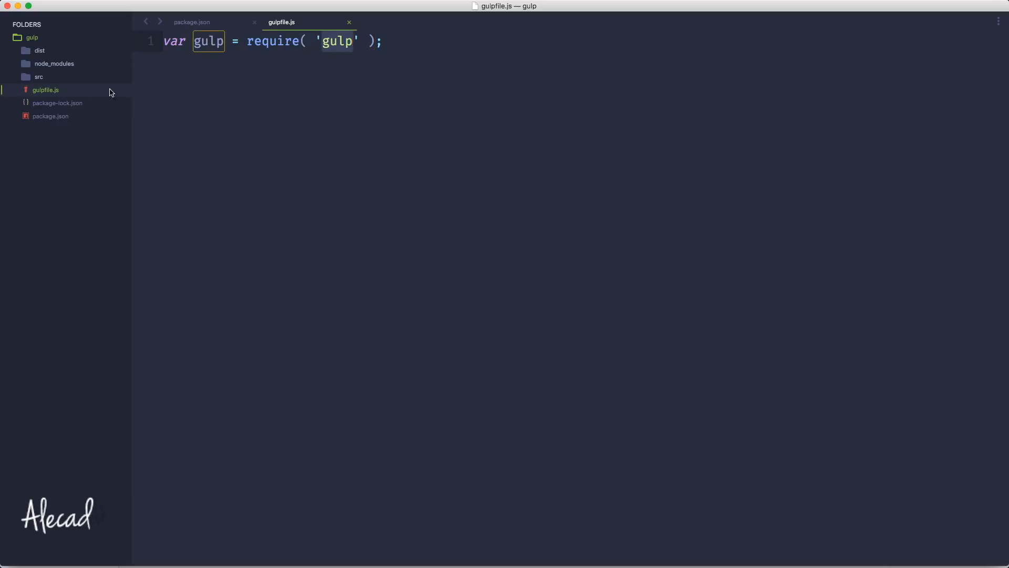
click(191, 22)
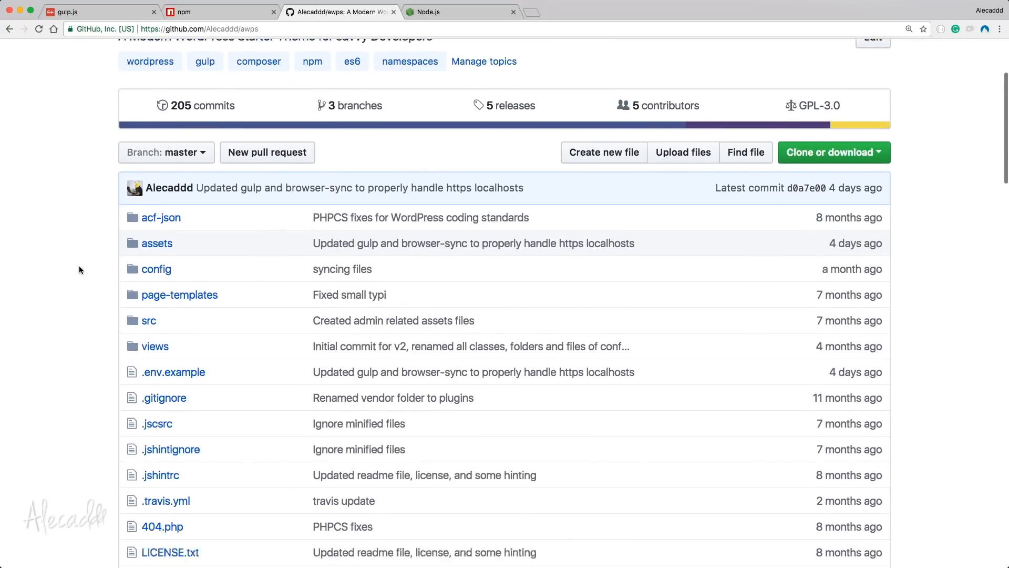
Step: Open the awps package.json on GitHub and scroll to its devDependencies
scroll(down, 3)
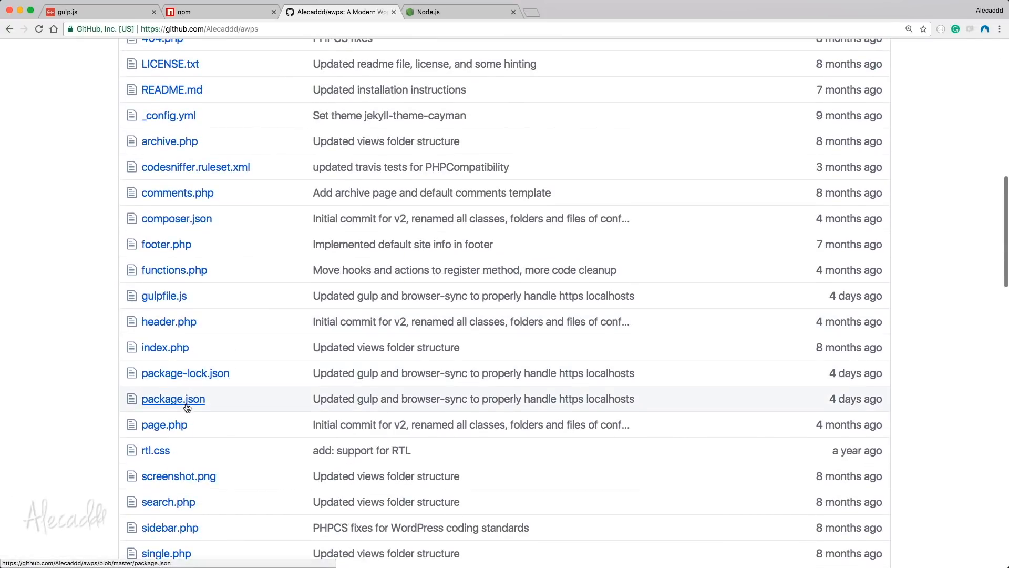
click(173, 398)
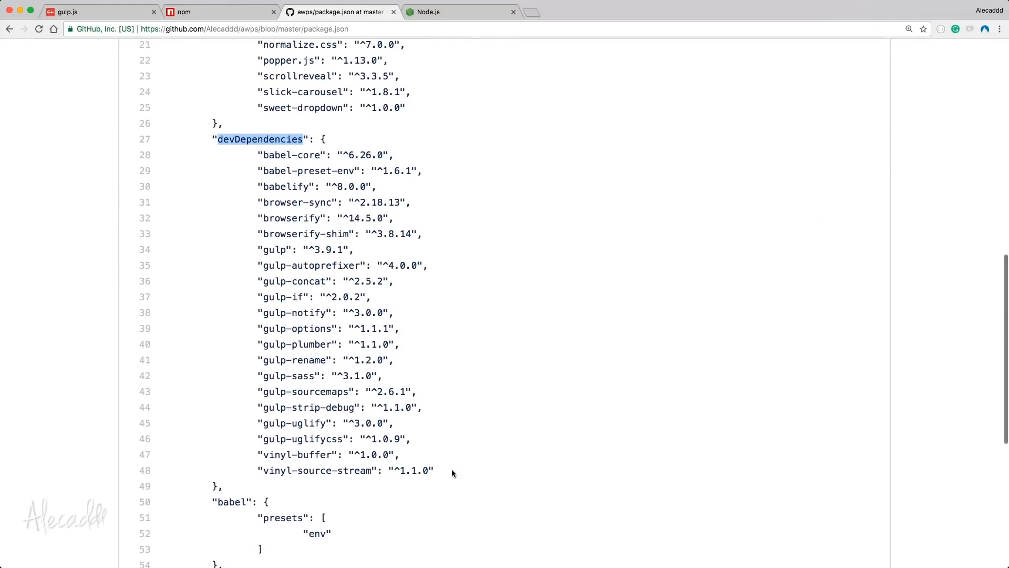
click(559, 232)
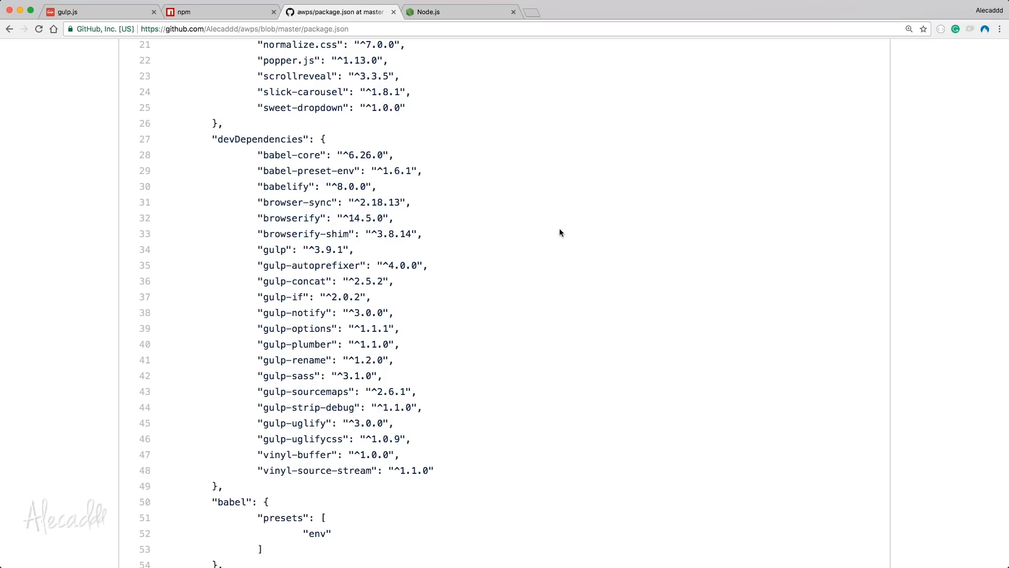
Step: Highlight the gulp-autoprefixer dependency among the gulp plugins listed
scroll(up, 3)
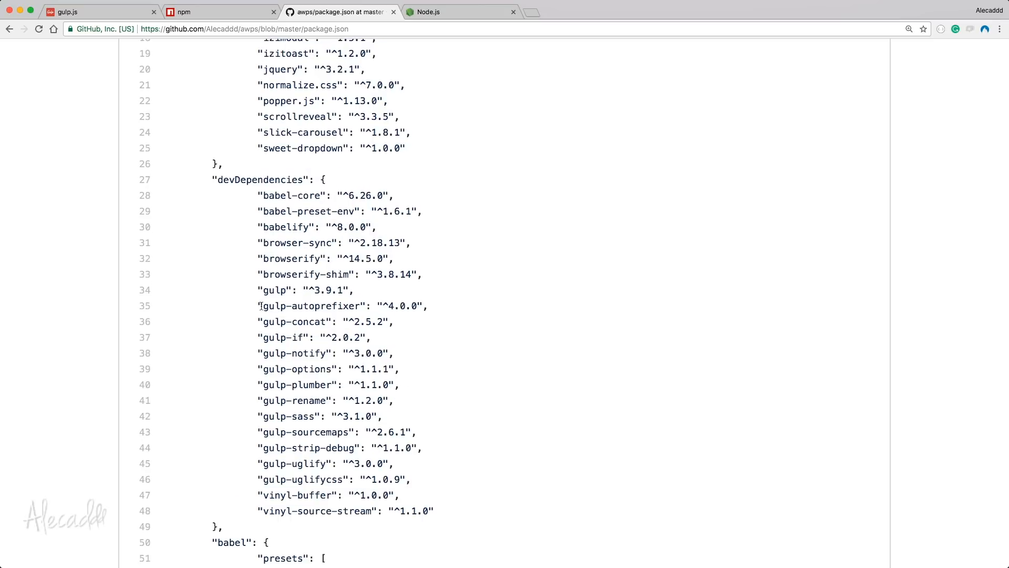
double_click(311, 306)
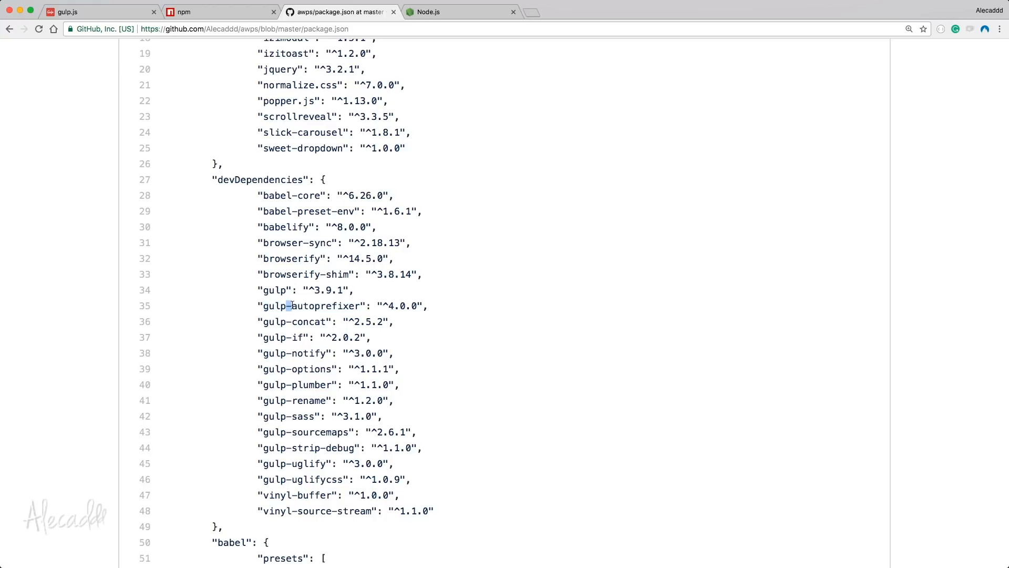
double_click(312, 306)
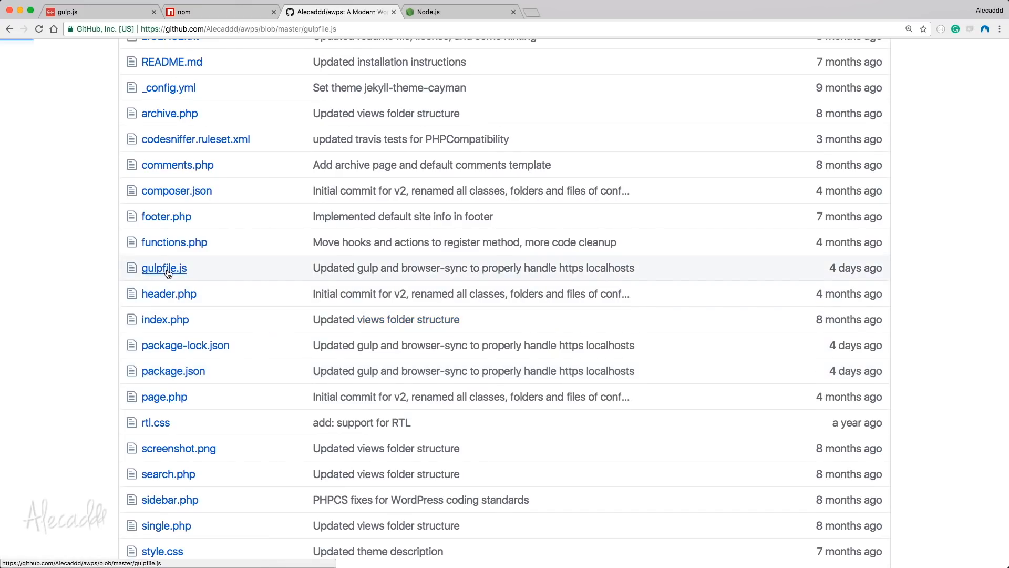
Step: Open the awps gulpfile.js and highlight its gulp-autoprefixer require, then deselect
click(164, 268)
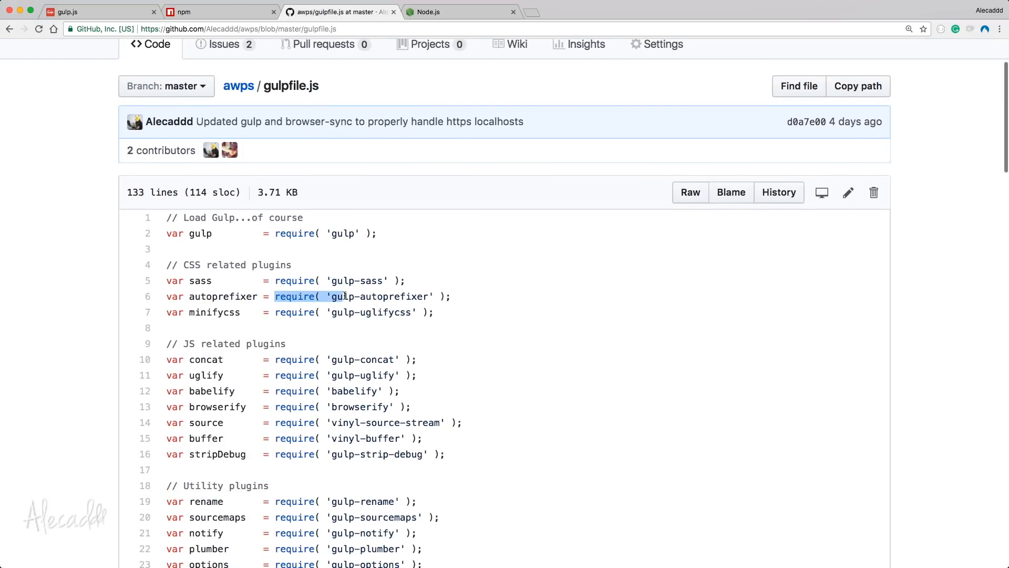
double_click(379, 297)
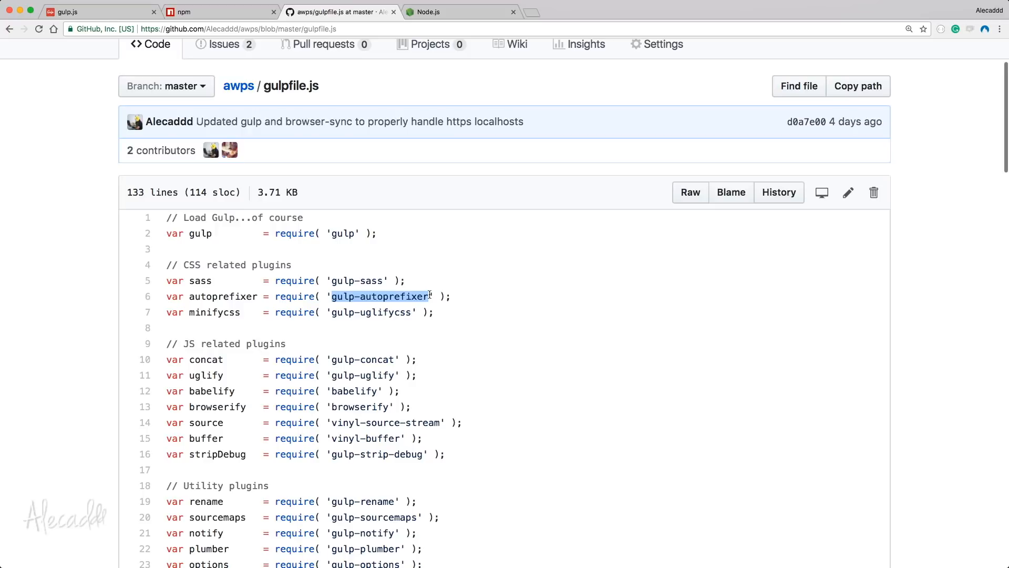
mouse_move(422, 242)
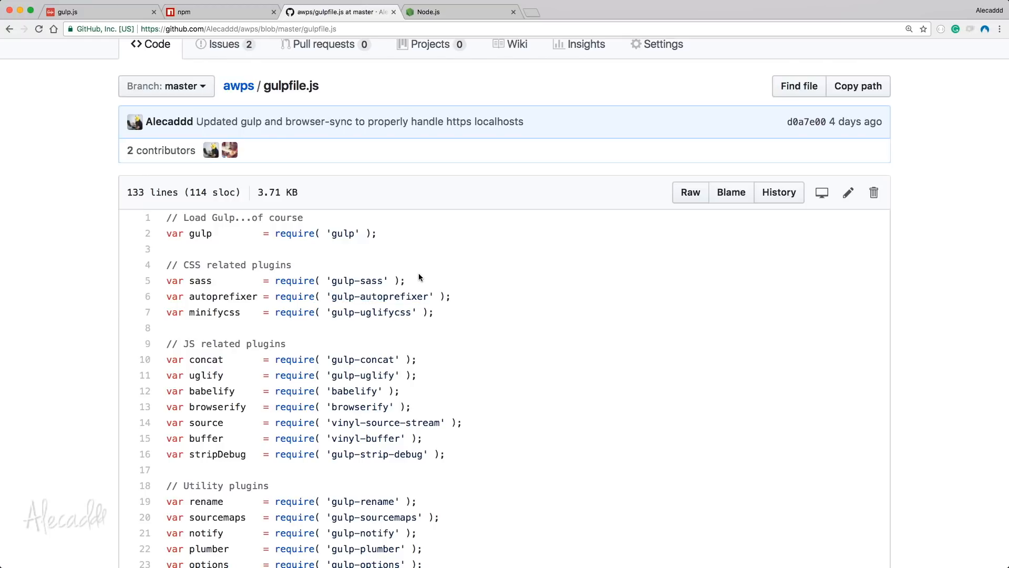
click(238, 86)
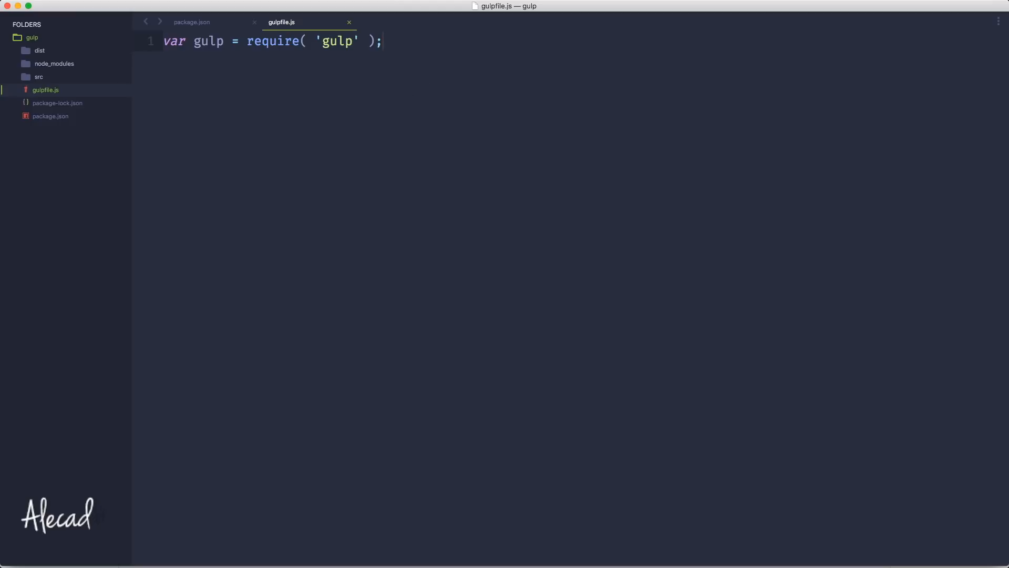
mouse_move(273, 90)
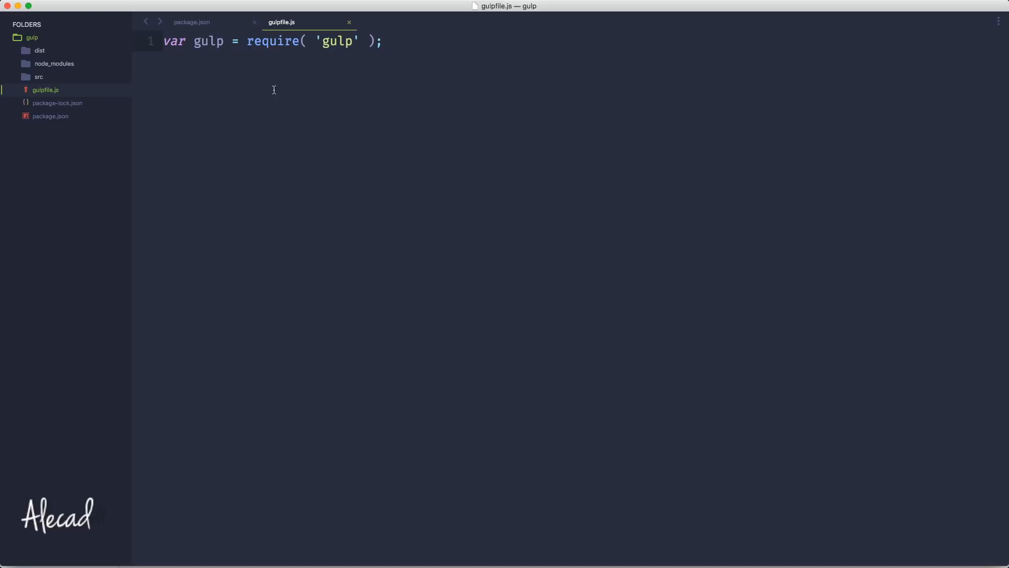
Step: Write gulp.task(); on a new line below var gulp = require('gulp');
key(Enter)
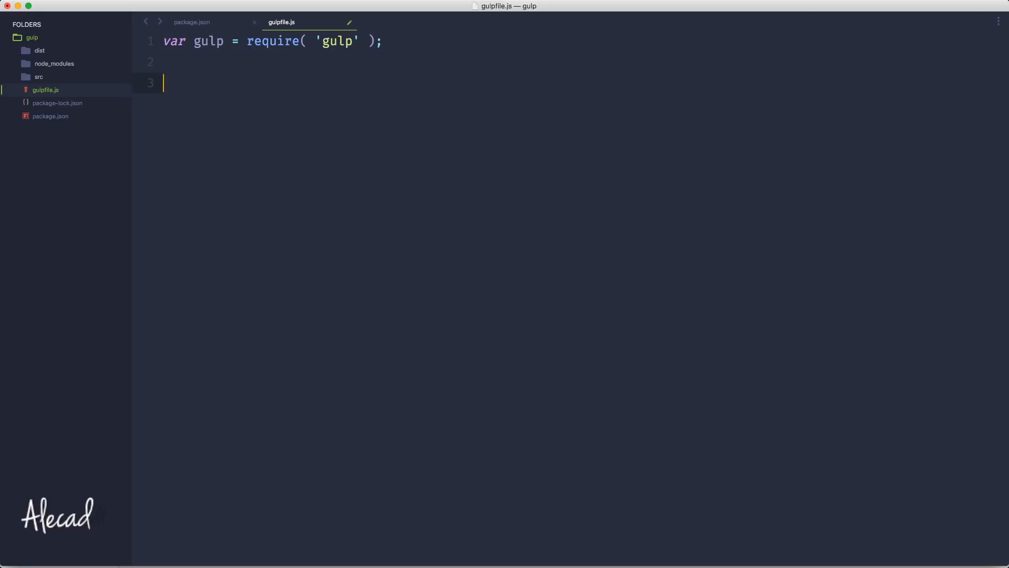
text(gulp.)
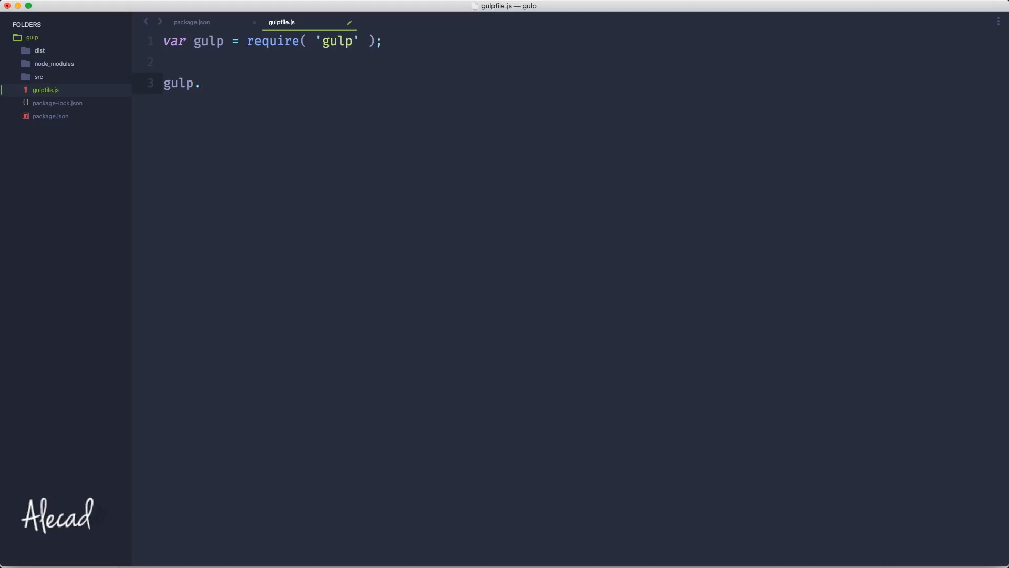
text(task)
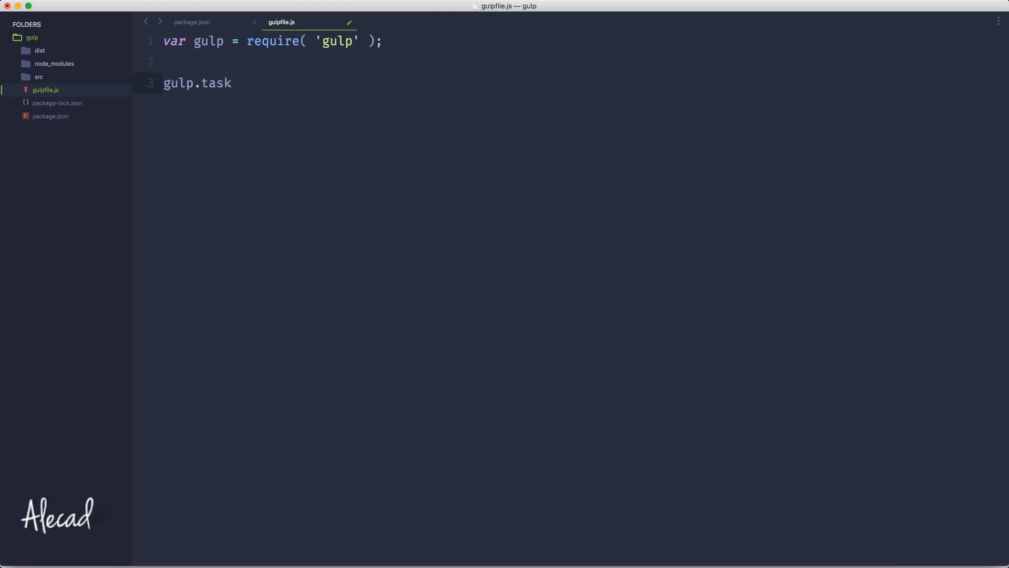
text(();)
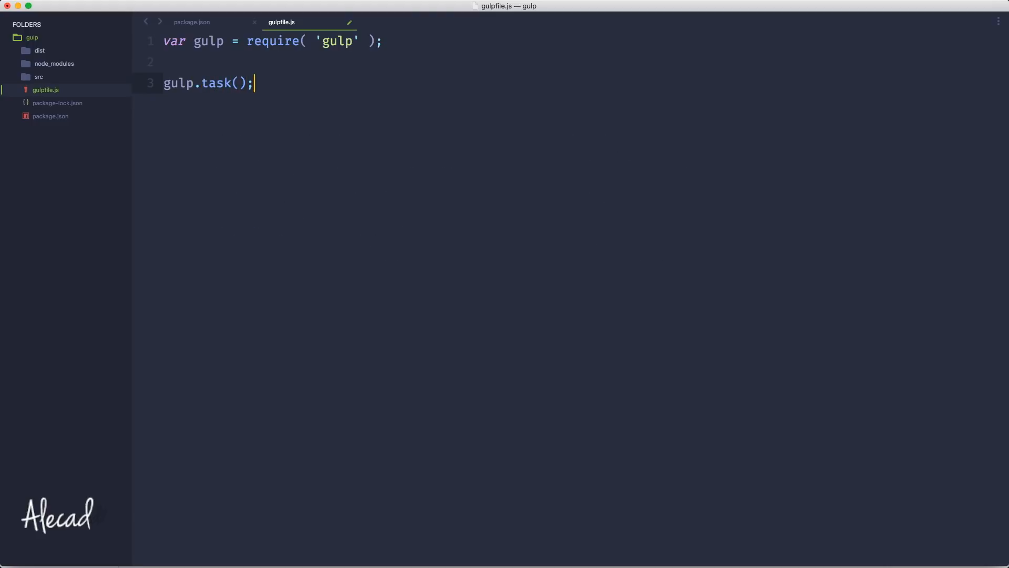
triple_click(208, 83)
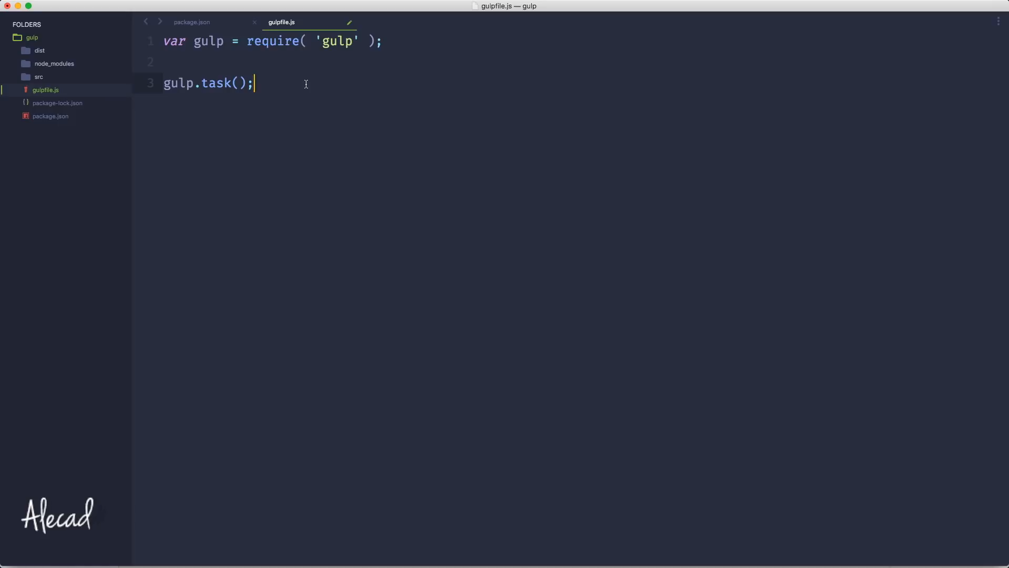
triple_click(208, 83)
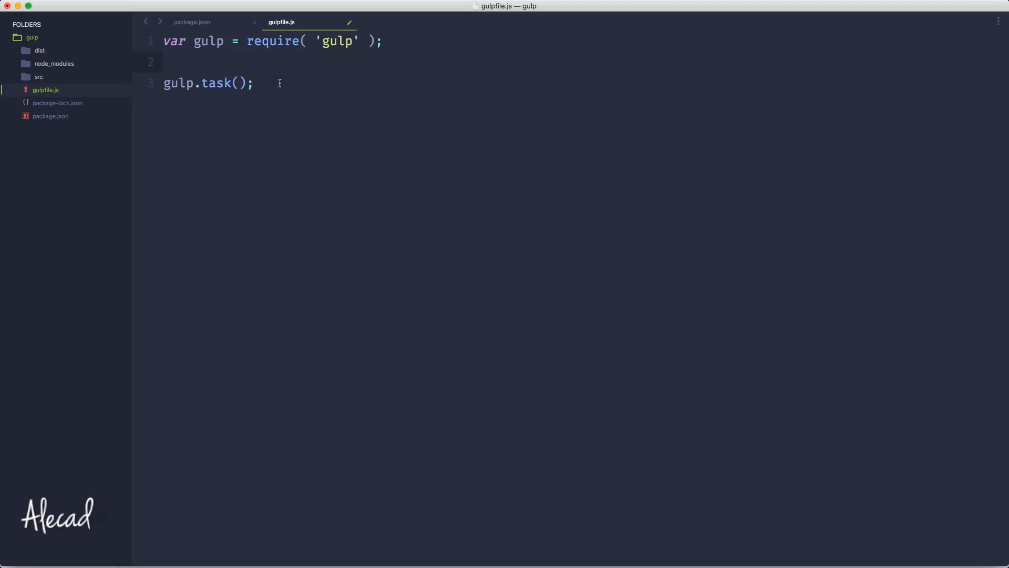
Step: Name the task 'styles' and give it a function body holding a // compile comment
text('')
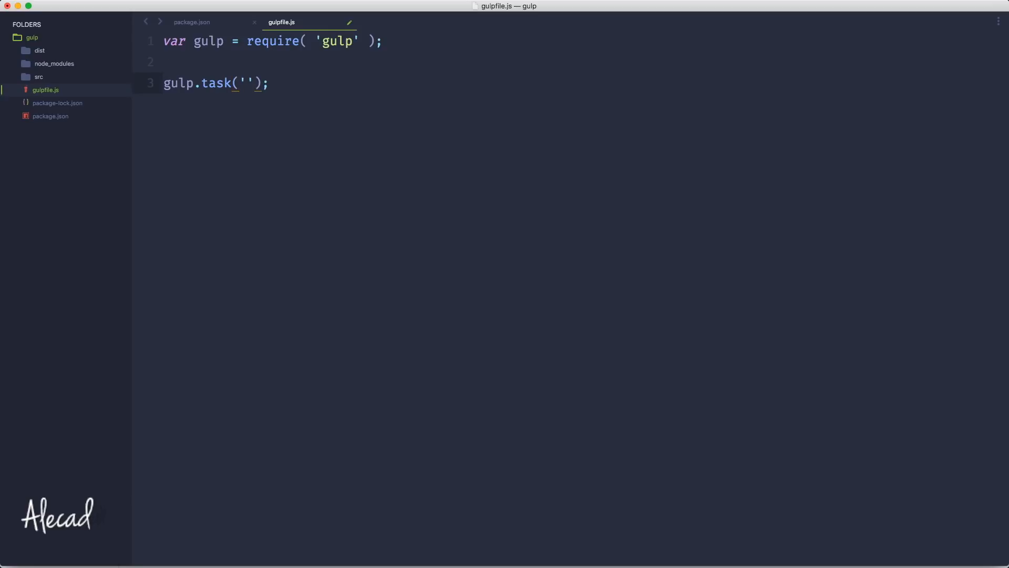
text(styles)
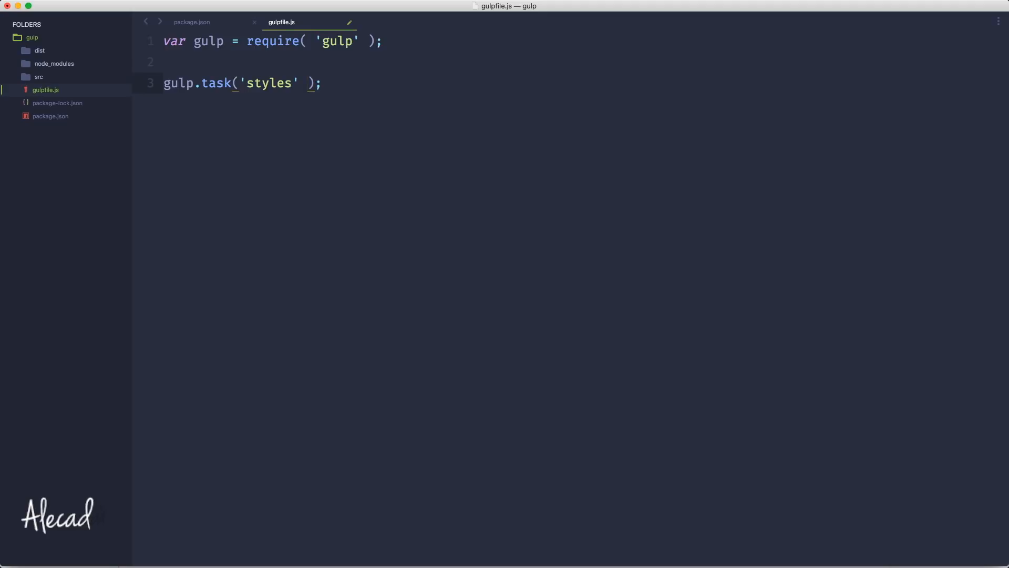
text(function()
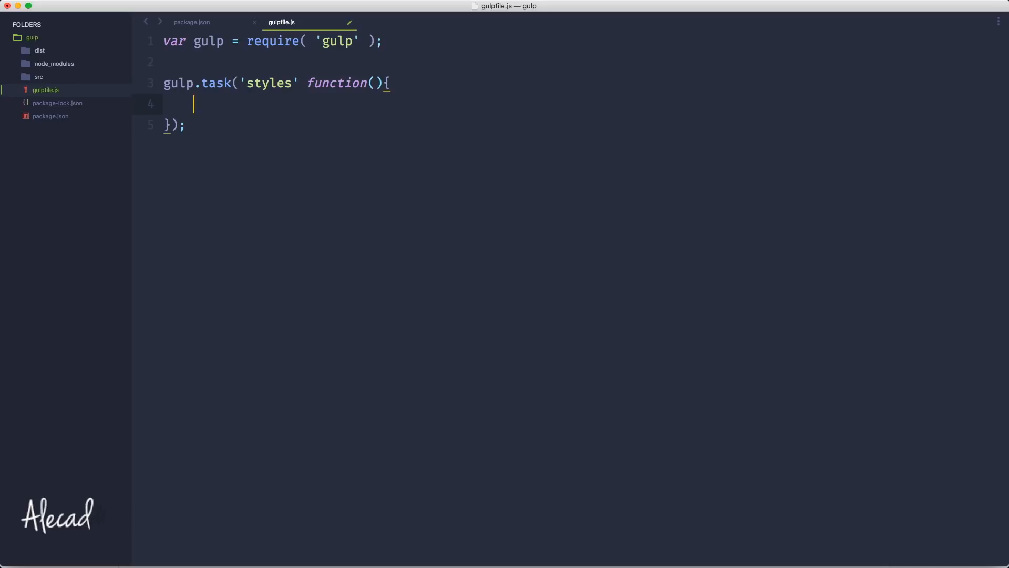
text(// com)
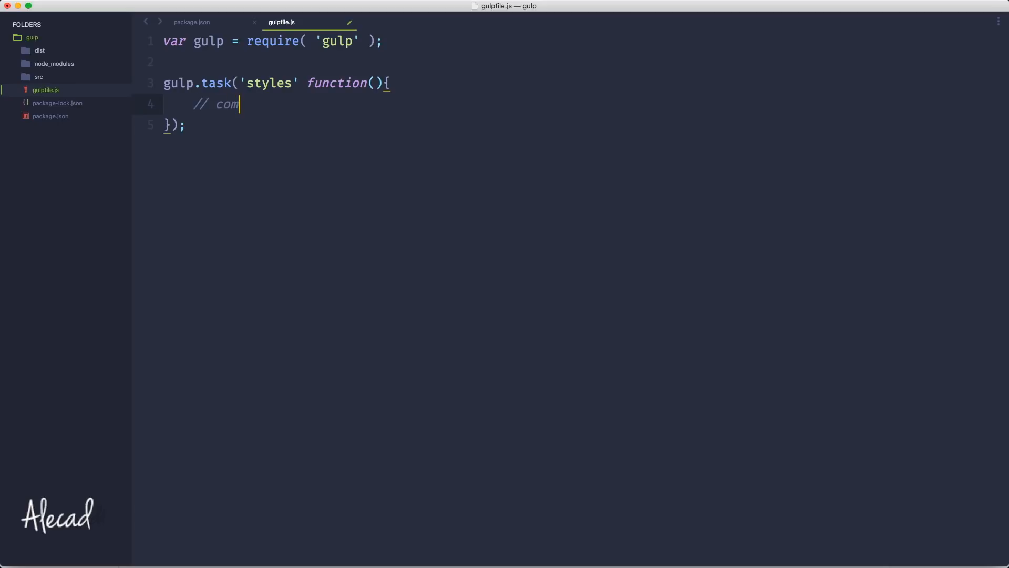
text(pile)
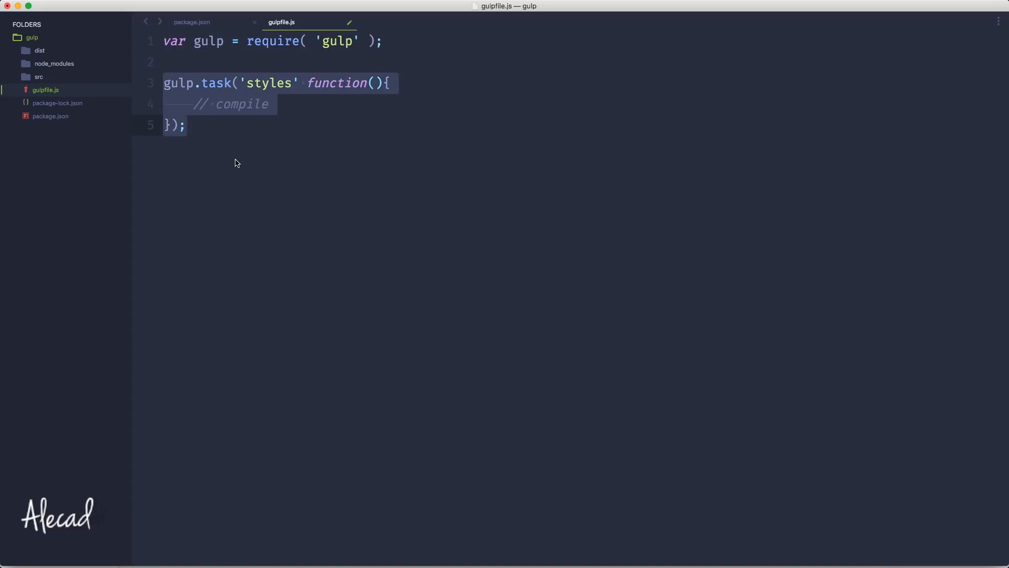
Step: Insert the missing comma between 'styles' and the function argument
click(311, 159)
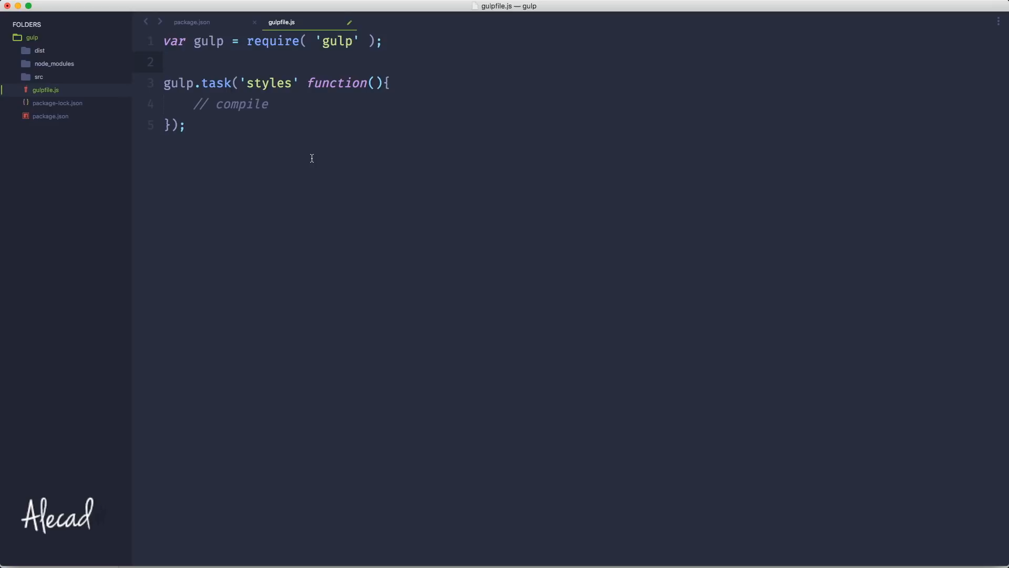
mouse_move(331, 148)
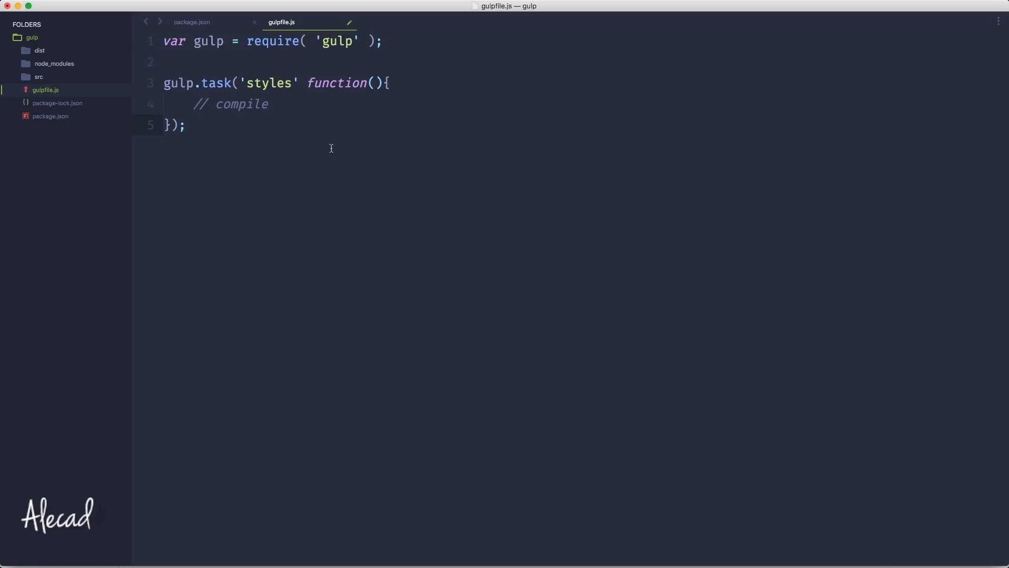
mouse_move(267, 133)
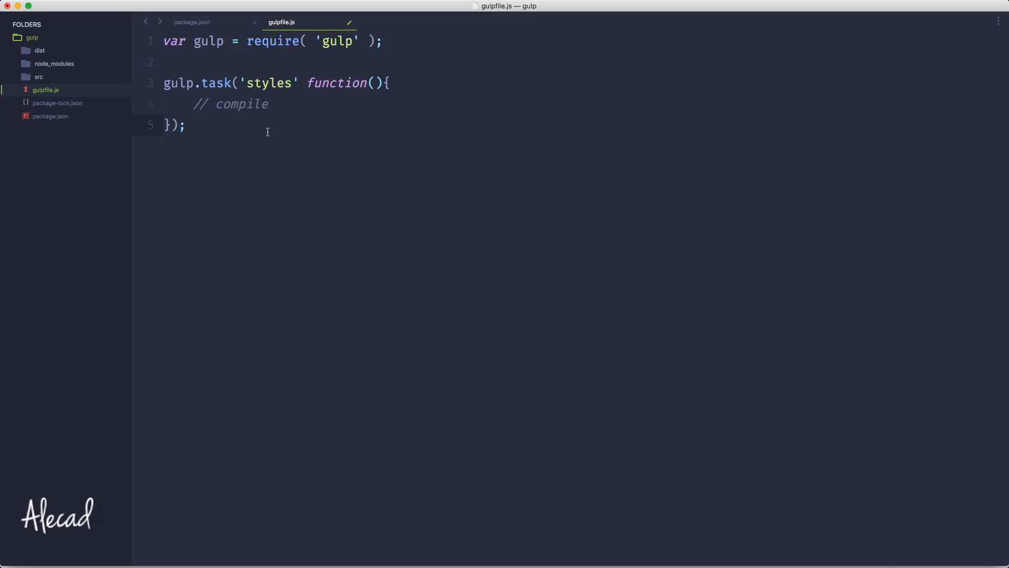
text(,)
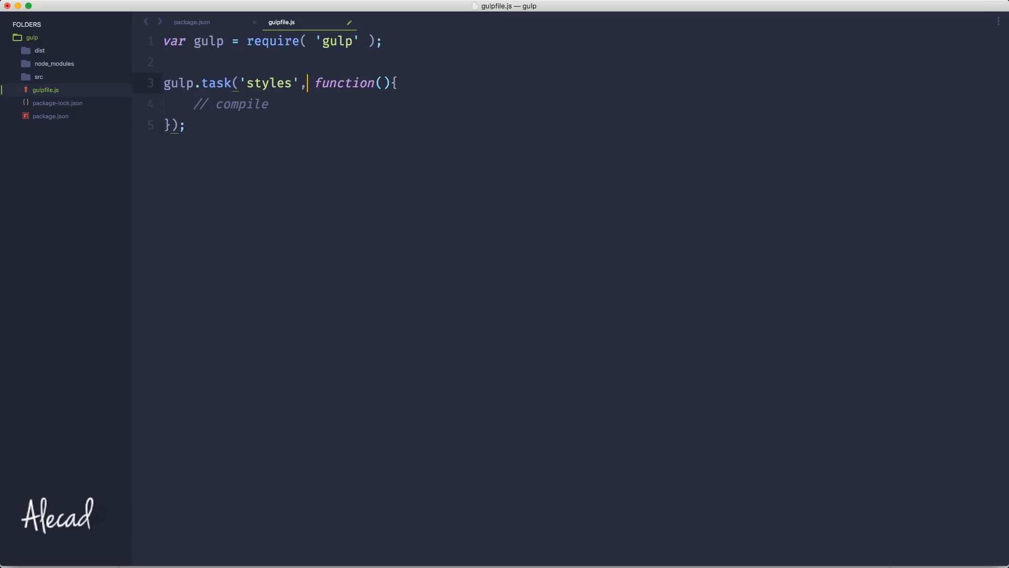